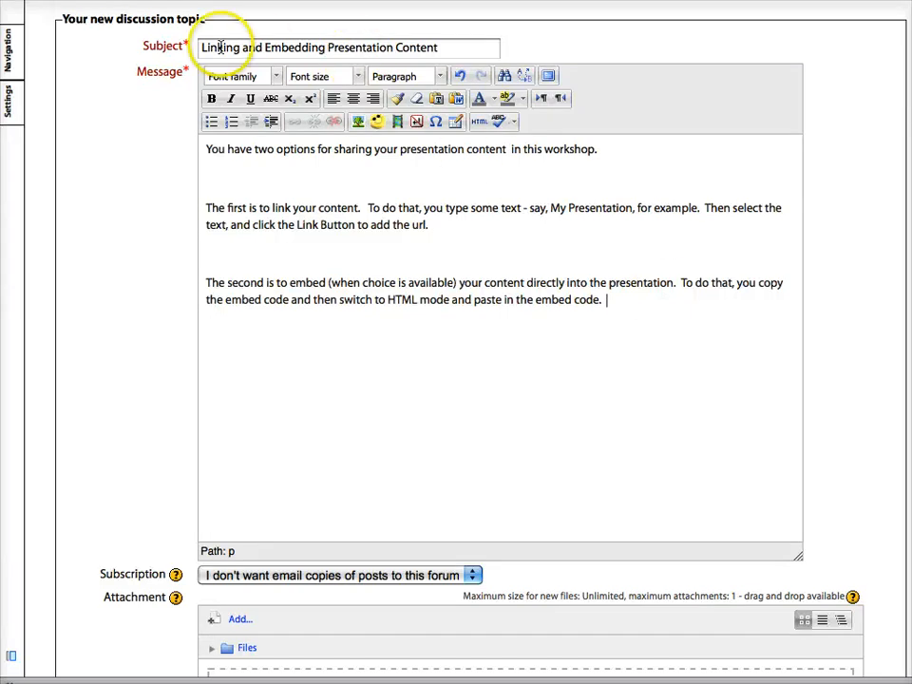
Step: Select the sentence 'To do that, you type some text - say, My Presentation' in the message
{"action": "triple_click", "coordinate": [319, 47]}
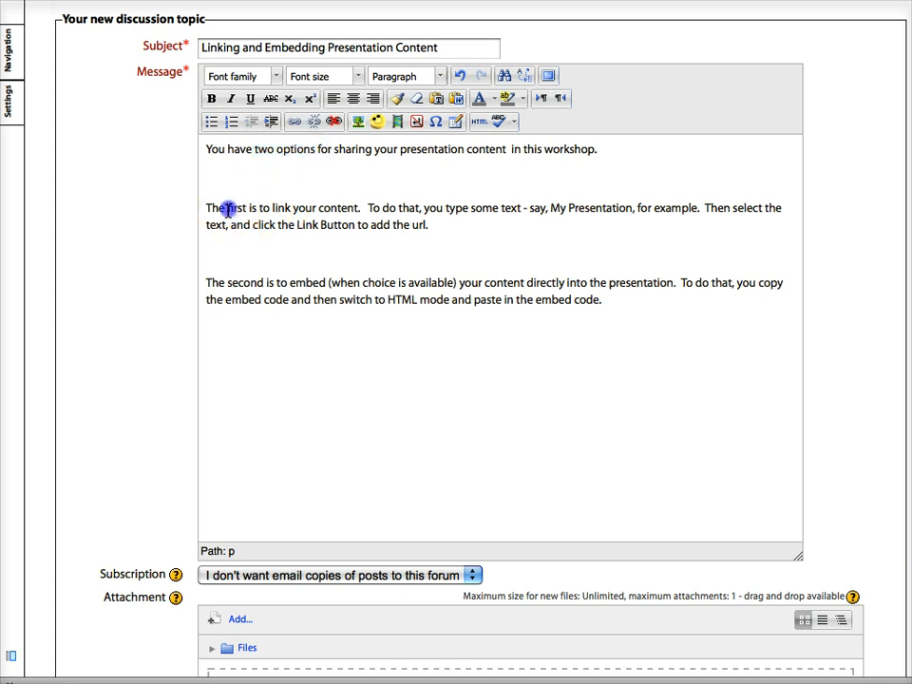
{"action": "left_click_drag", "start_coordinate": [228, 207], "coordinate": [361, 207]}
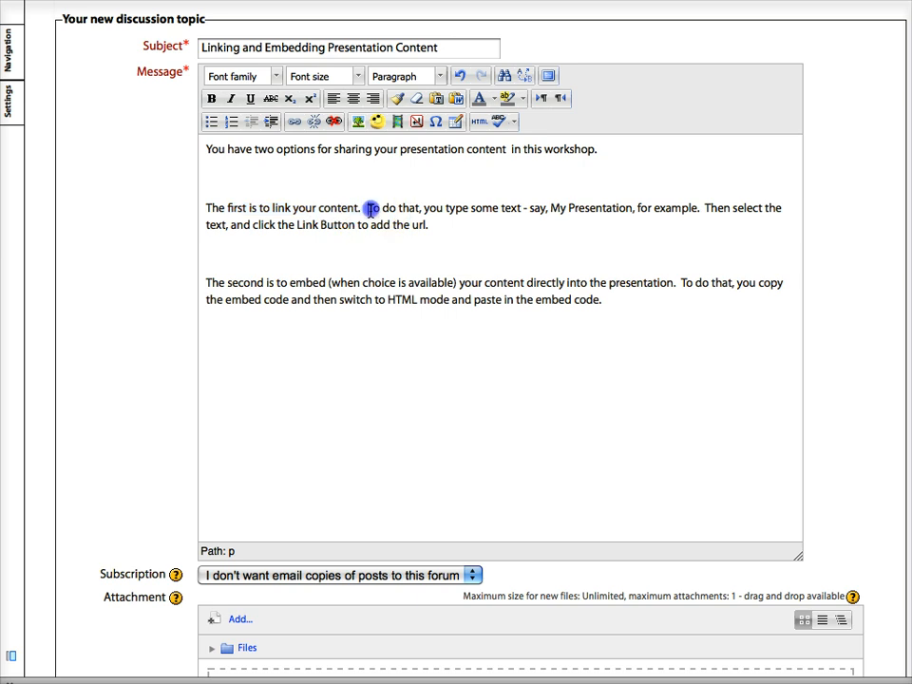
{"action": "left_click_drag", "start_coordinate": [366, 207], "coordinate": [525, 207]}
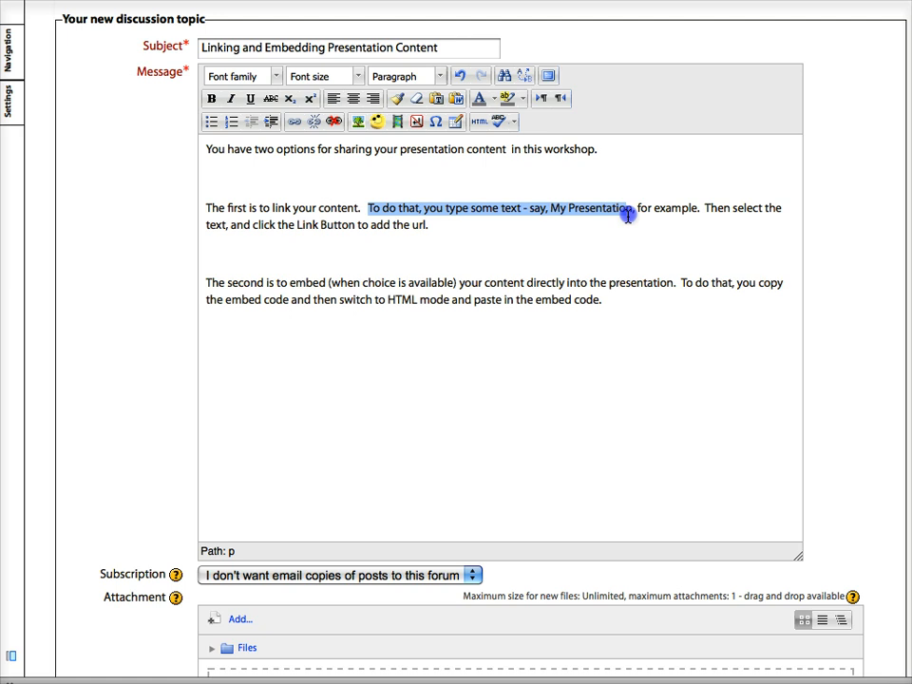
{"action": "mouse_move", "coordinate": [627, 213]}
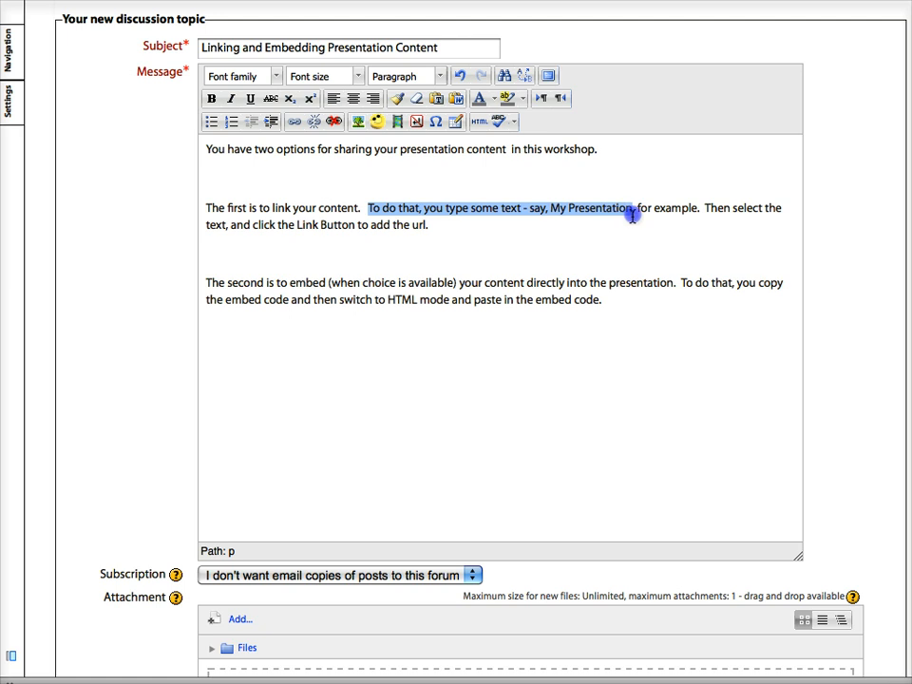
{"action": "mouse_move", "coordinate": [379, 216]}
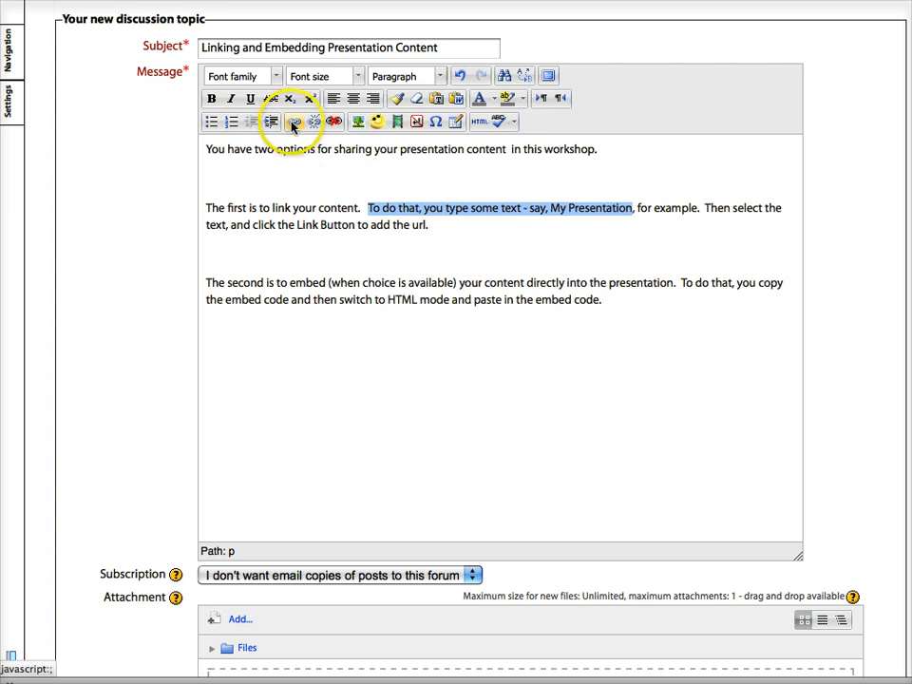
{"action": "mouse_move", "coordinate": [292, 122]}
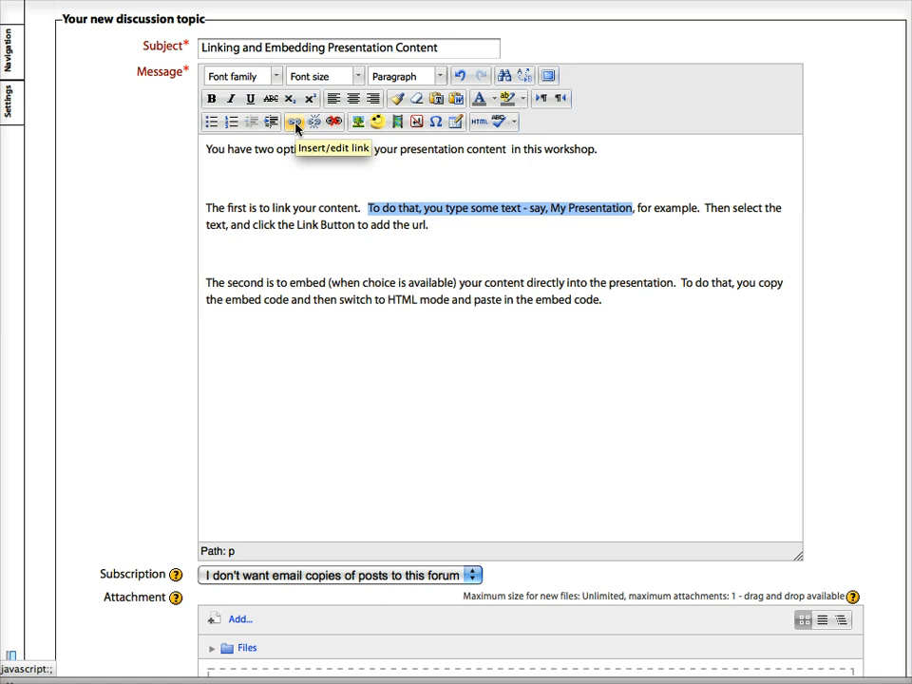
Step: Begin a link on the selection using the Tiki-Toki URL from the http:/ autocomplete, opening in a new window
{"action": "left_click", "coordinate": [292, 122]}
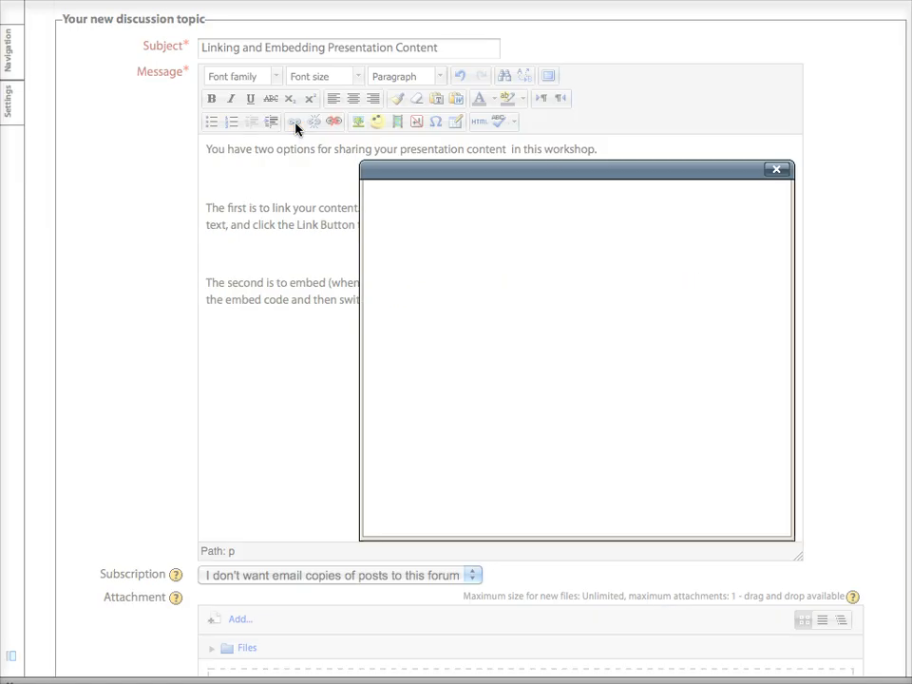
{"action": "left_click", "coordinate": [551, 235]}
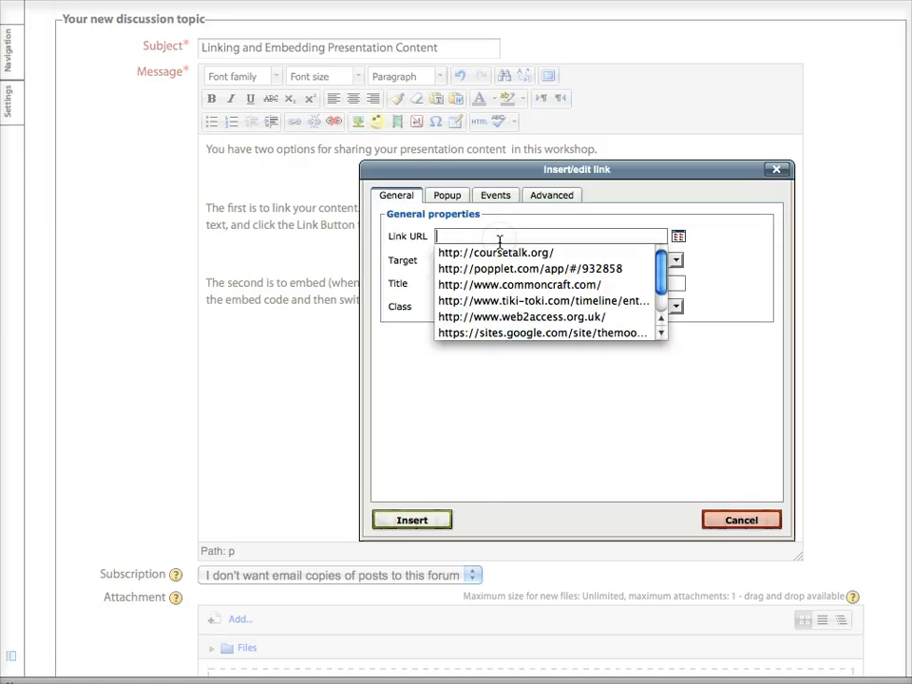
{"action": "type", "text": "http://"}
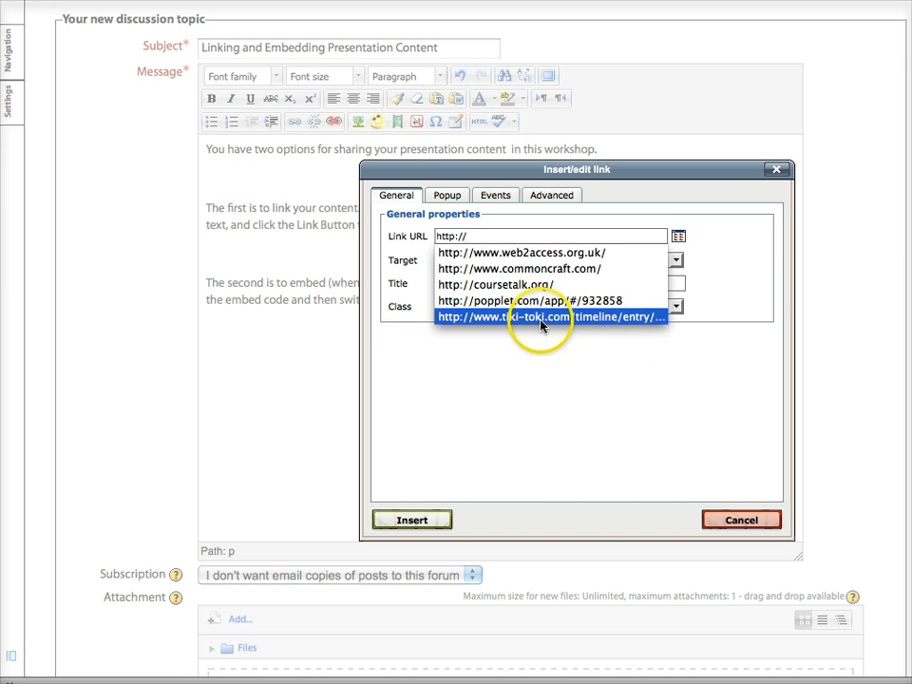
{"action": "left_click", "coordinate": [540, 316]}
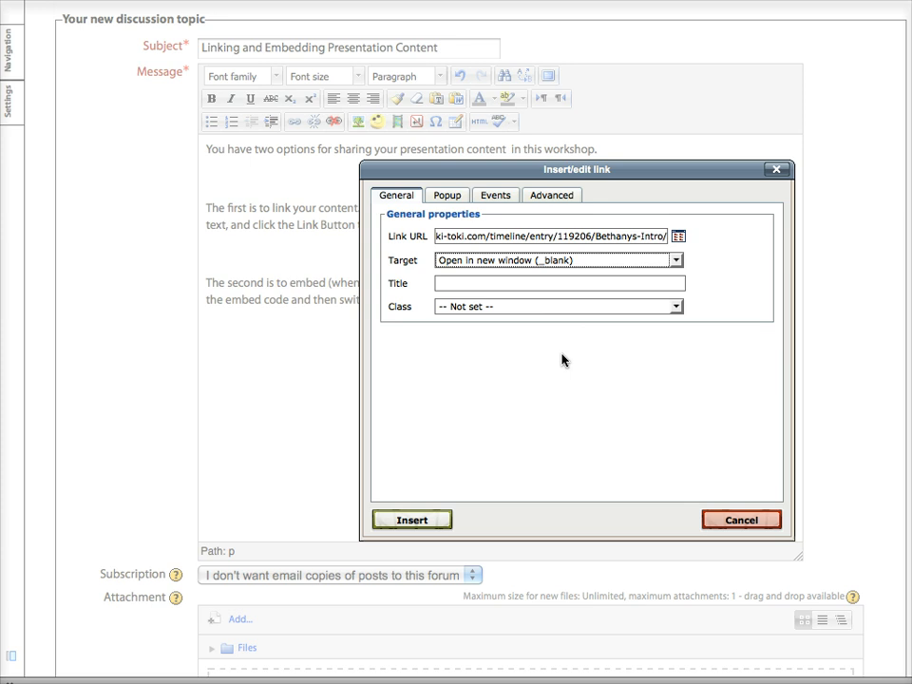
{"action": "left_click", "coordinate": [412, 521]}
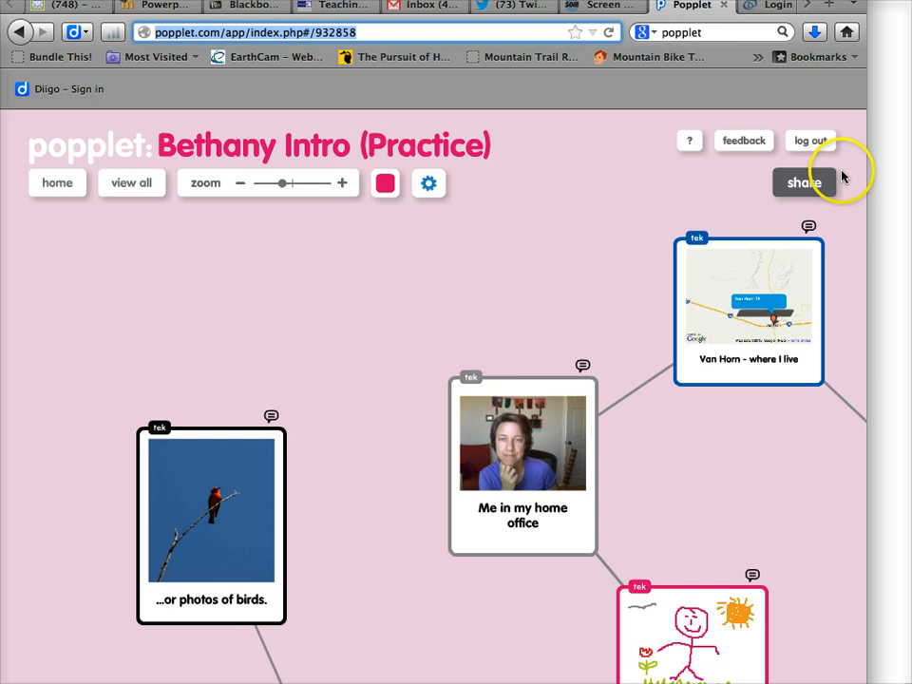
Step: Share the Bethany Intro (Practice) popplet and get its public link
{"action": "left_click", "coordinate": [803, 182]}
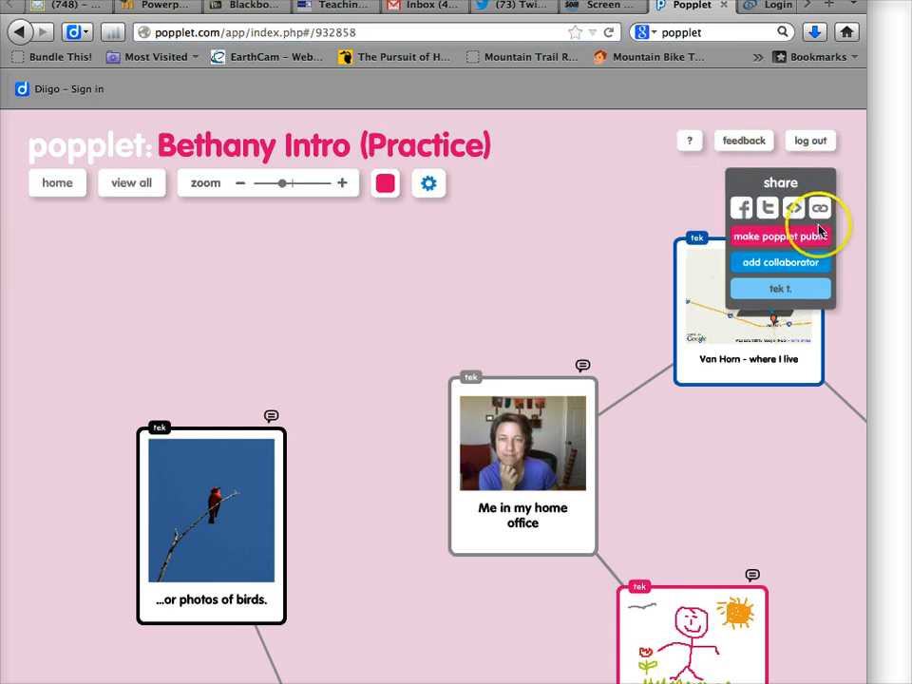
{"action": "mouse_move", "coordinate": [815, 212]}
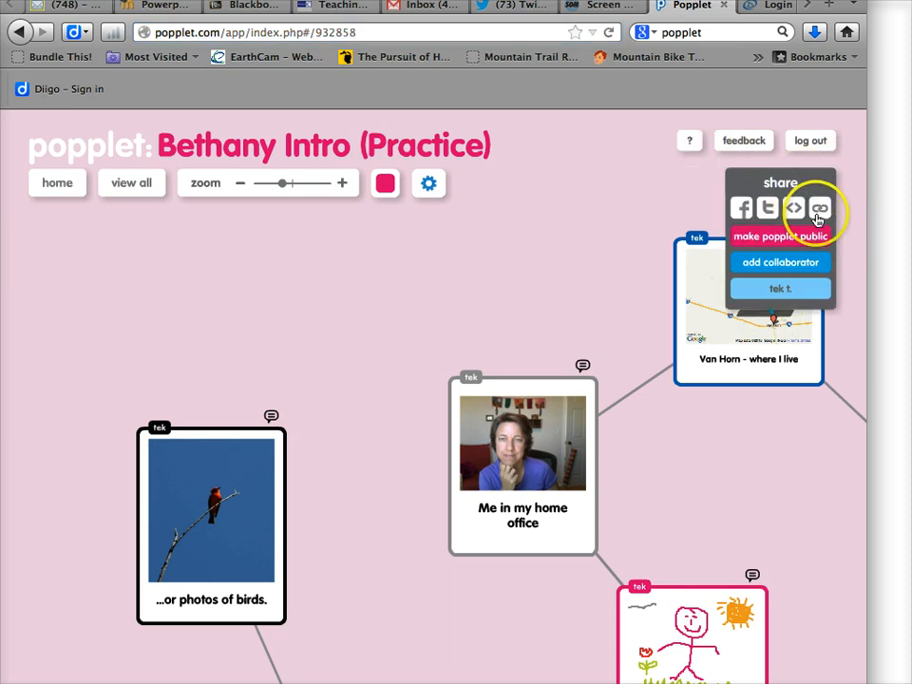
{"action": "mouse_move", "coordinate": [820, 207]}
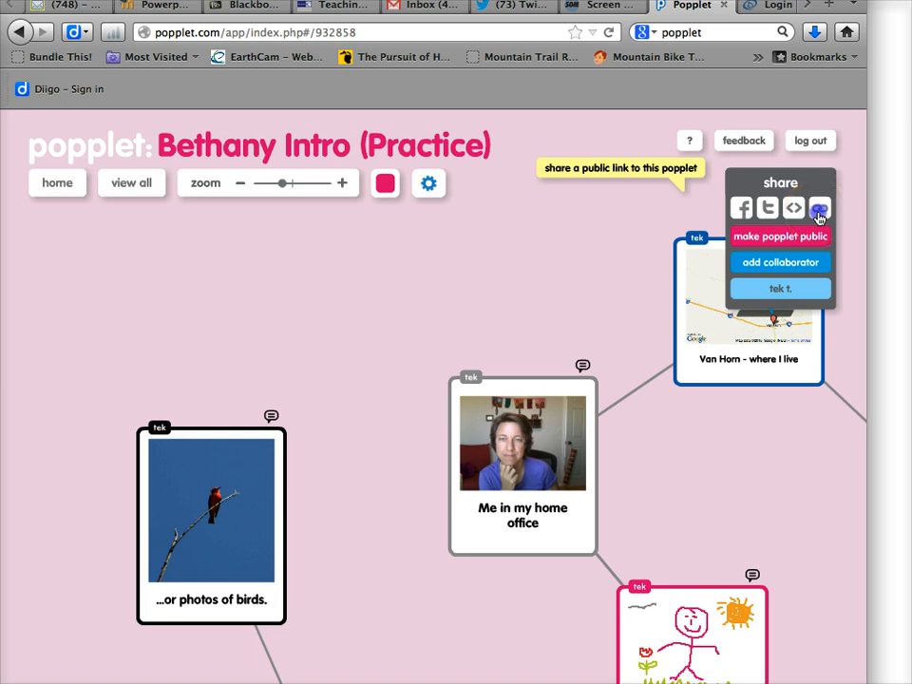
{"action": "left_click", "coordinate": [823, 207]}
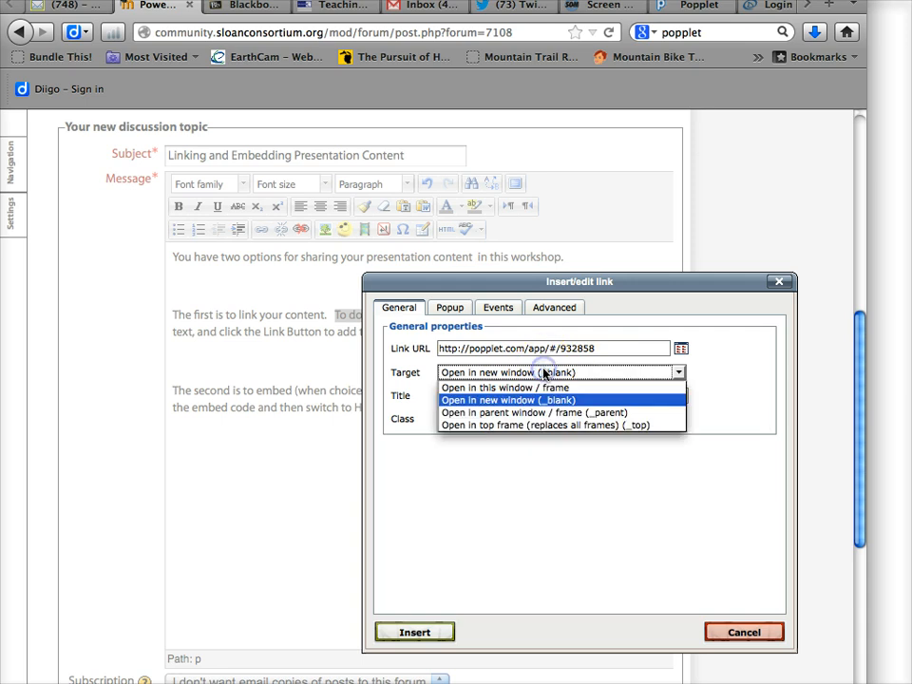
Step: Insert the popplet link with Target 'Open in new window (_blank)'
{"action": "left_click", "coordinate": [508, 399]}
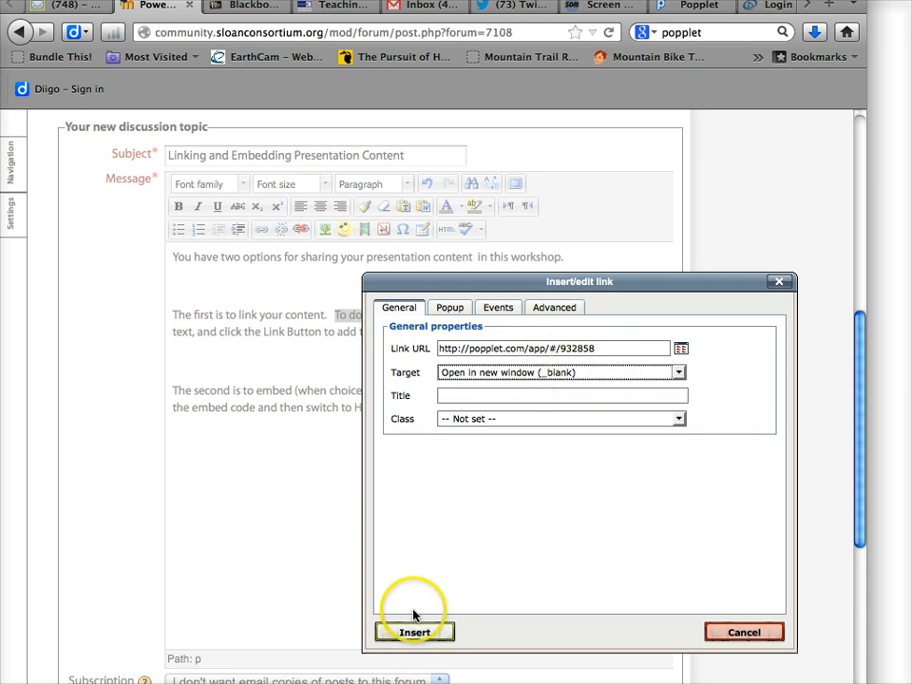
{"action": "left_click", "coordinate": [409, 631]}
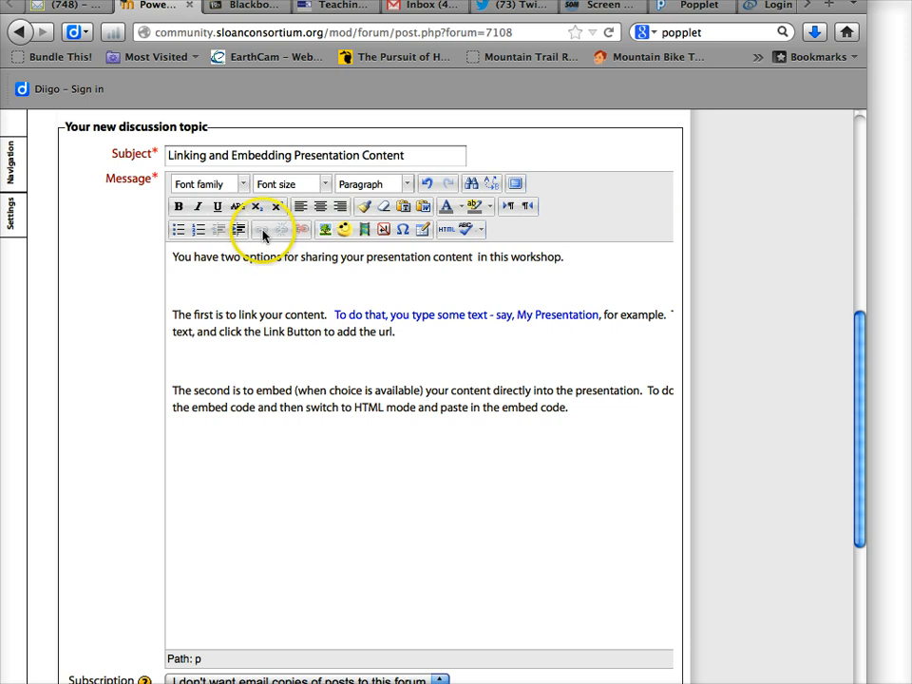
{"action": "mouse_move", "coordinate": [263, 228]}
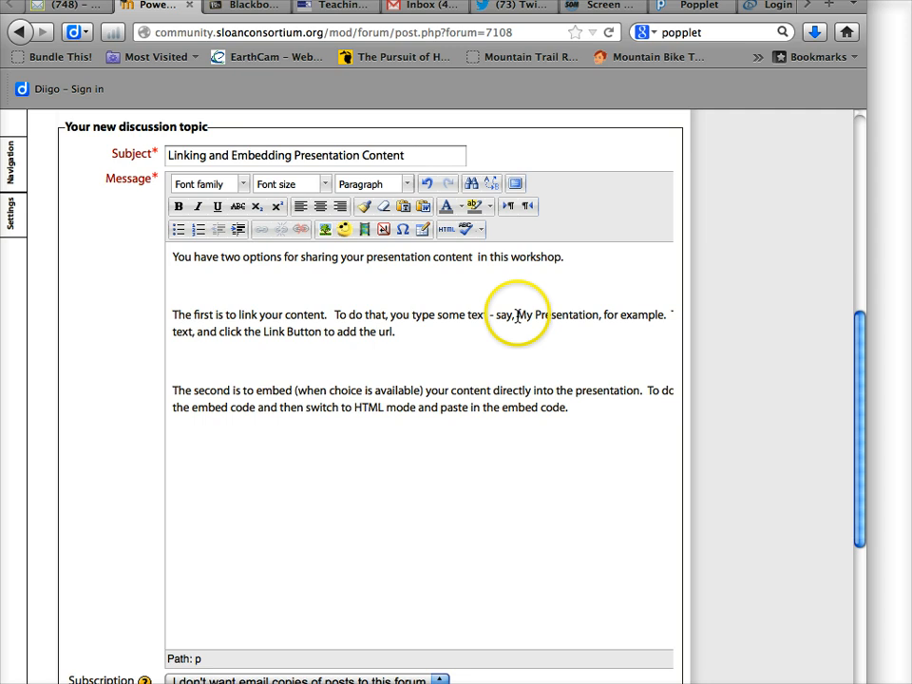
Step: Link only the words 'My Presentation' to the popplet URL, opening in a new window
{"action": "left_click_drag", "start_coordinate": [516, 315], "coordinate": [600, 316]}
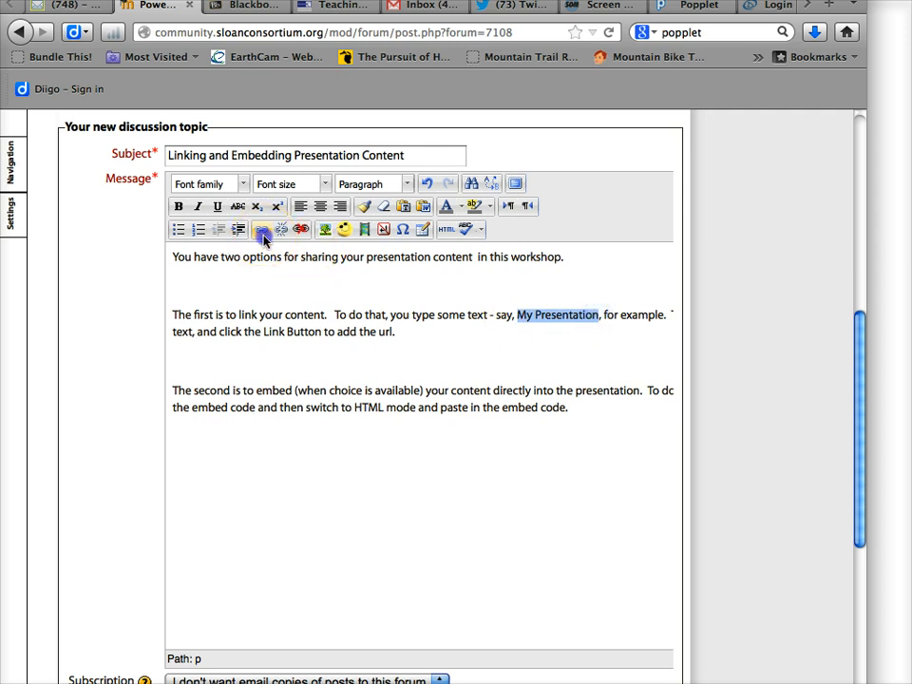
{"action": "left_click", "coordinate": [262, 228]}
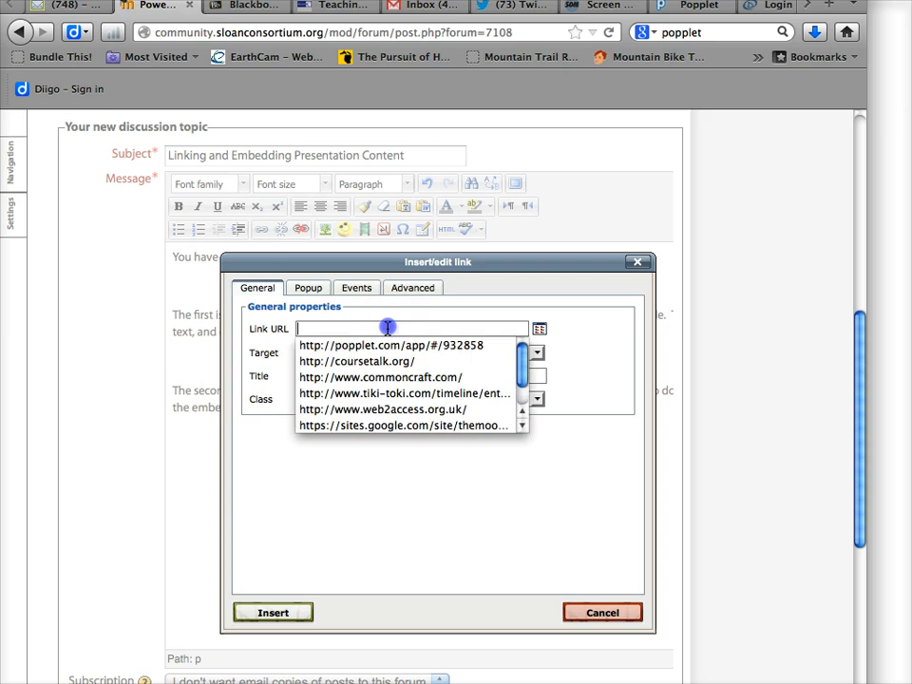
{"action": "left_click", "coordinate": [387, 346]}
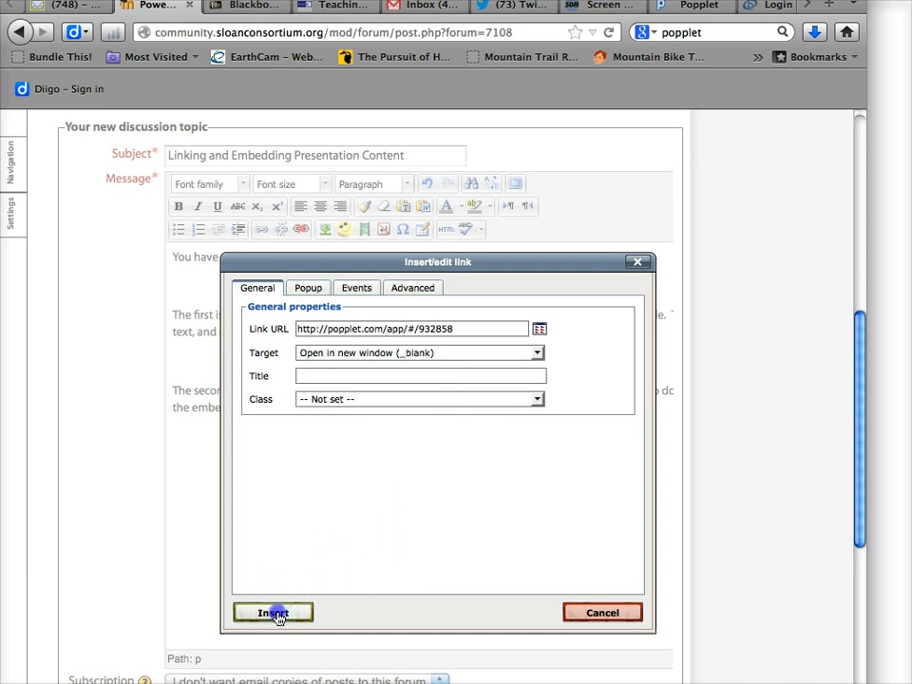
{"action": "left_click", "coordinate": [273, 614]}
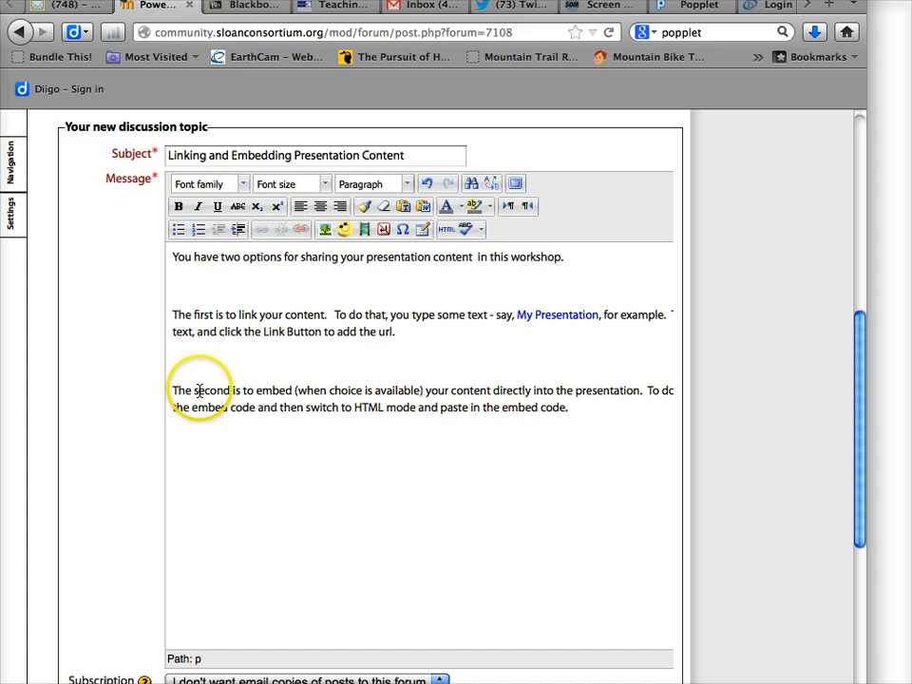
{"action": "left_click_drag", "start_coordinate": [193, 389], "coordinate": [295, 390]}
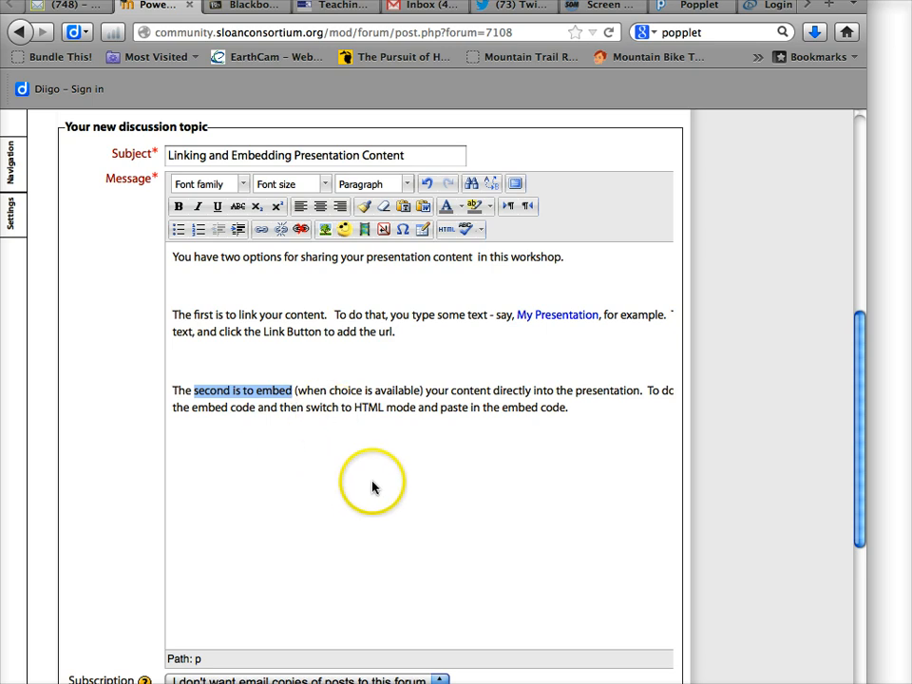
{"action": "mouse_move", "coordinate": [365, 543]}
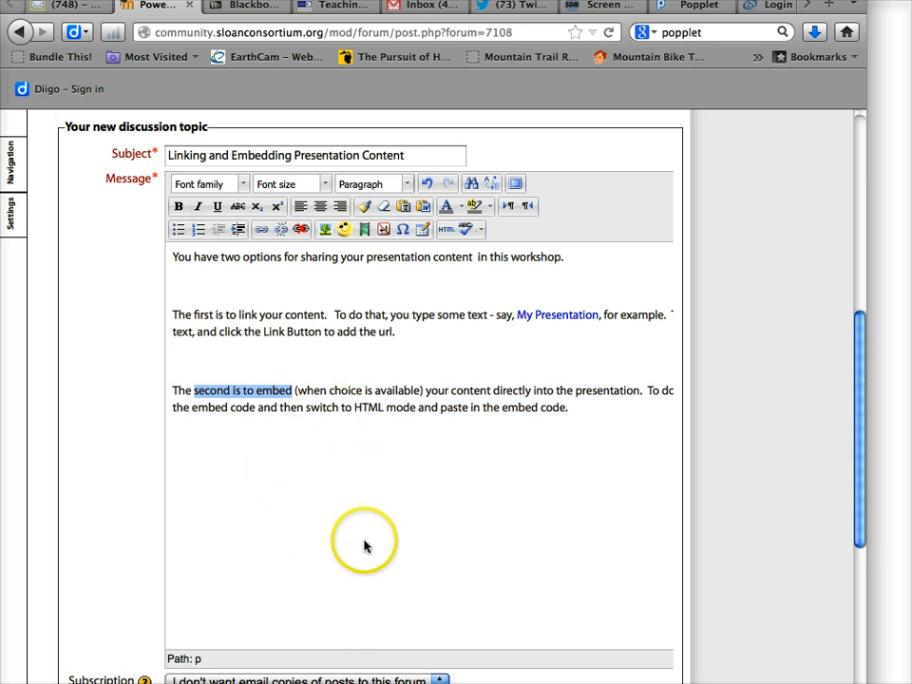
{"action": "mouse_move", "coordinate": [554, 322]}
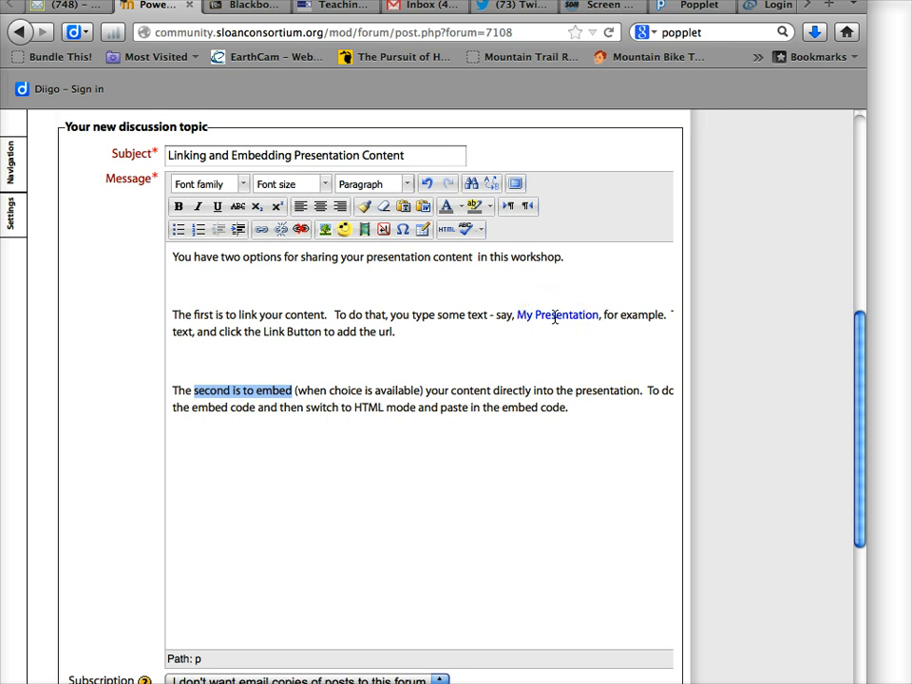
{"action": "mouse_move", "coordinate": [353, 376]}
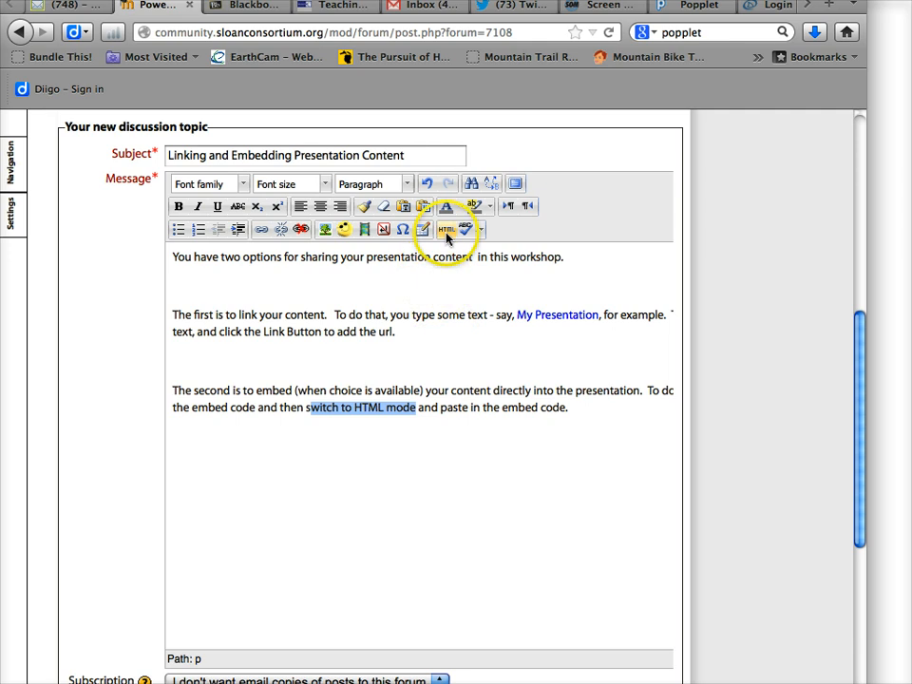
{"action": "left_click", "coordinate": [445, 228]}
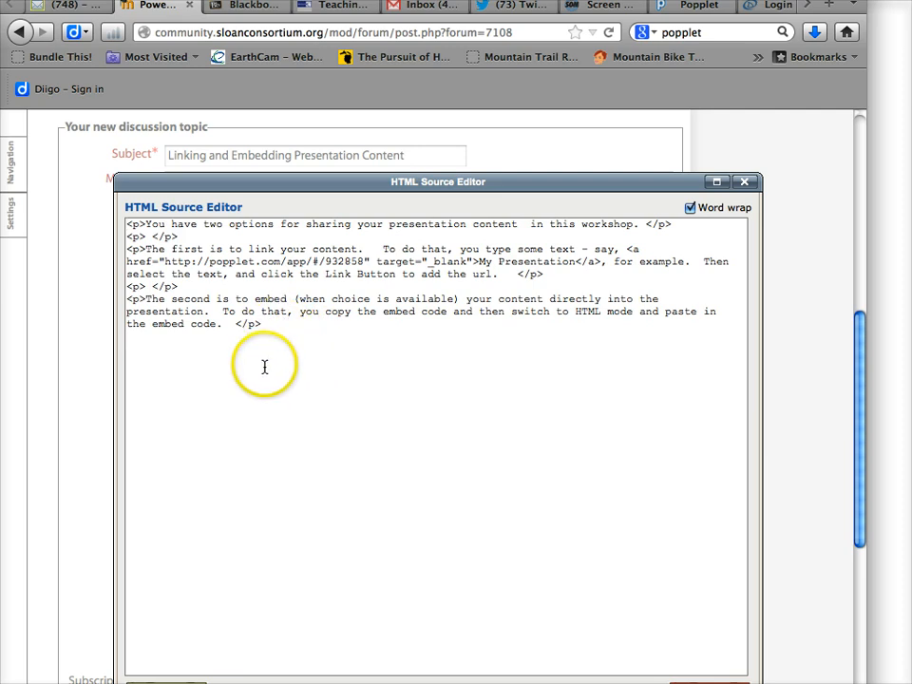
{"action": "mouse_move", "coordinate": [251, 361]}
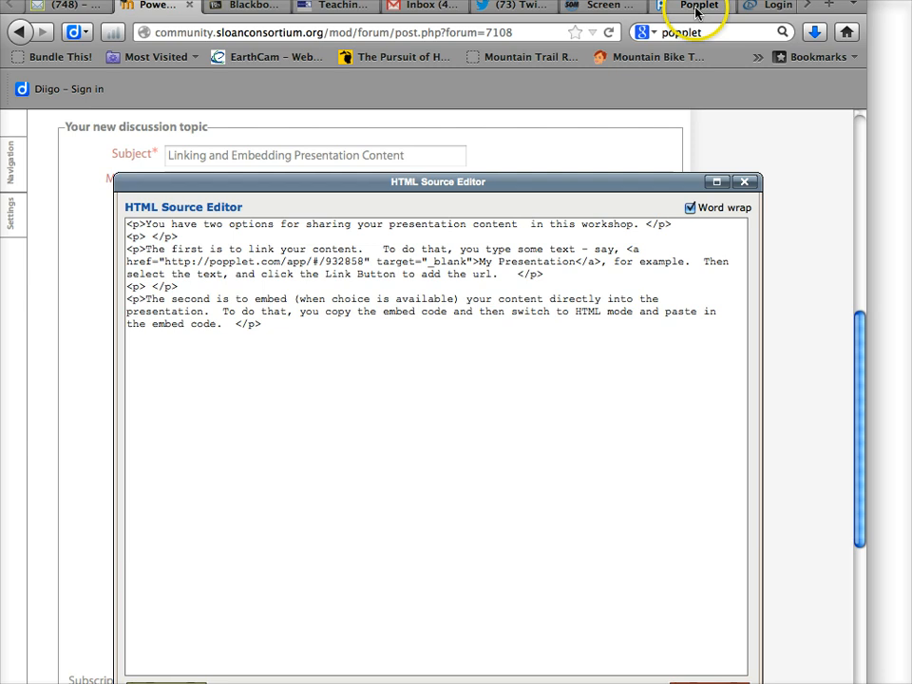
Step: Switch to Popplet and show the Share your Popplet panel with the embed code
{"action": "left_click", "coordinate": [720, 7]}
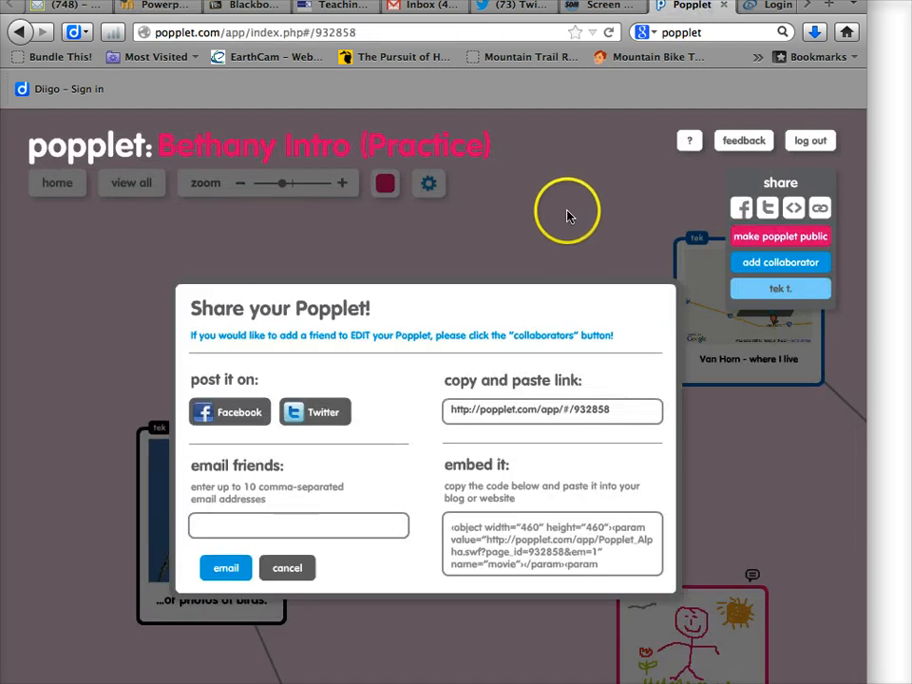
{"action": "mouse_move", "coordinate": [794, 207]}
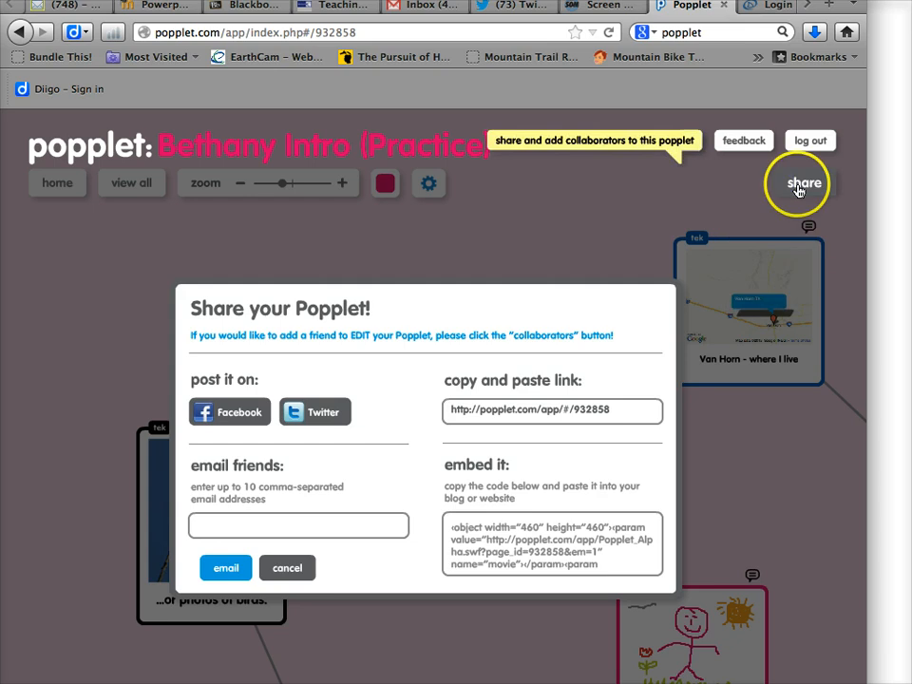
{"action": "left_click", "coordinate": [798, 182]}
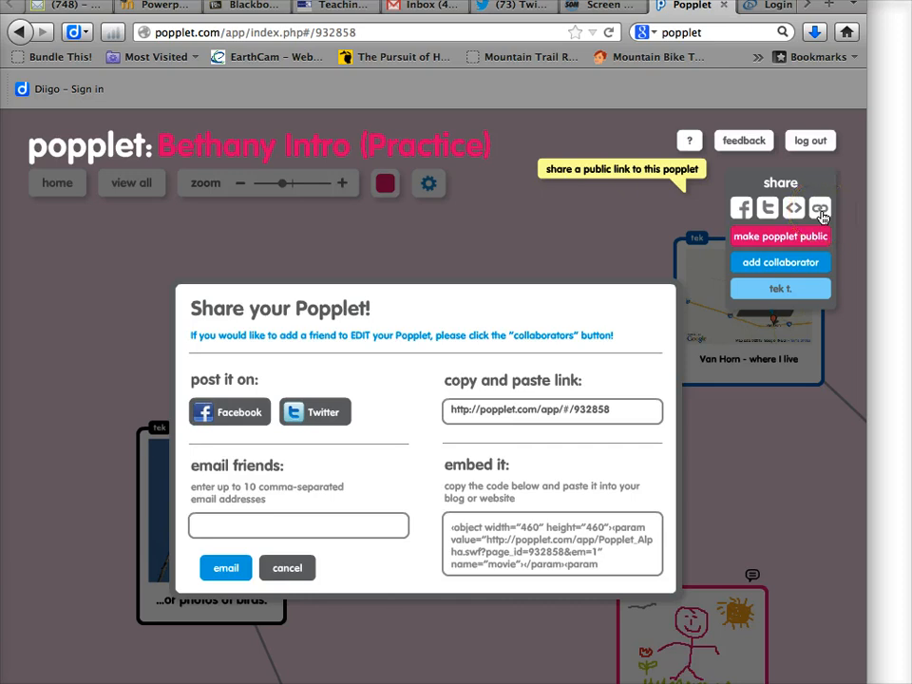
{"action": "mouse_move", "coordinate": [453, 470]}
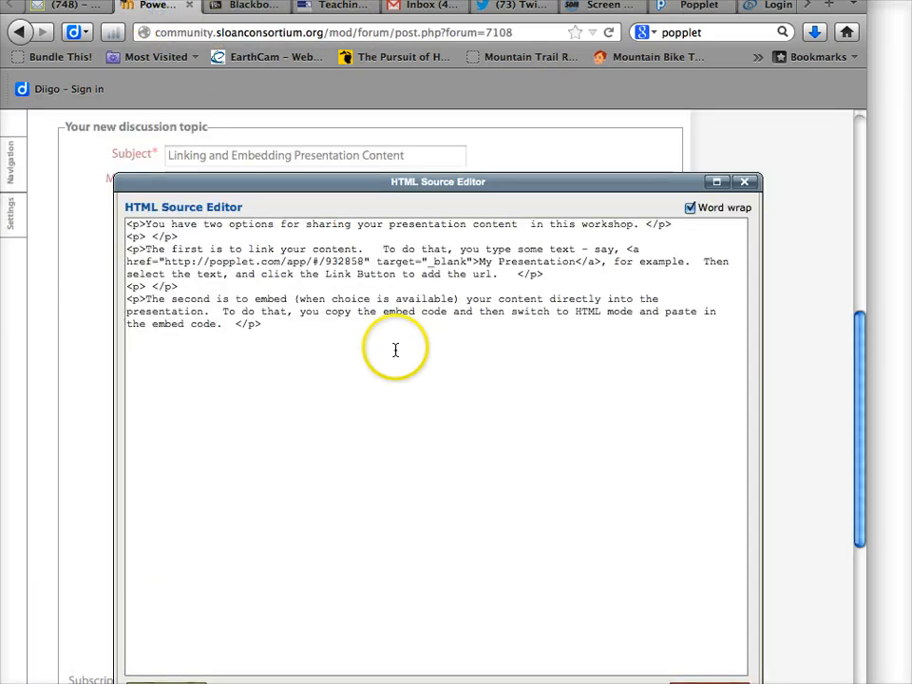
{"action": "mouse_move", "coordinate": [463, 193]}
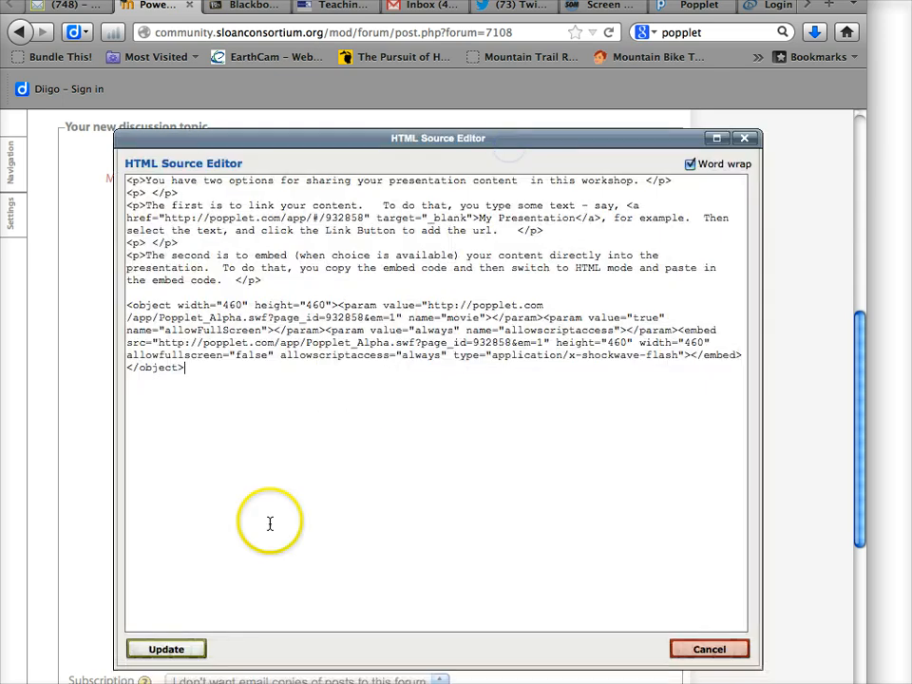
Step: Update the message with the HTML source containing the pasted Popplet embed code
{"action": "left_click", "coordinate": [166, 648]}
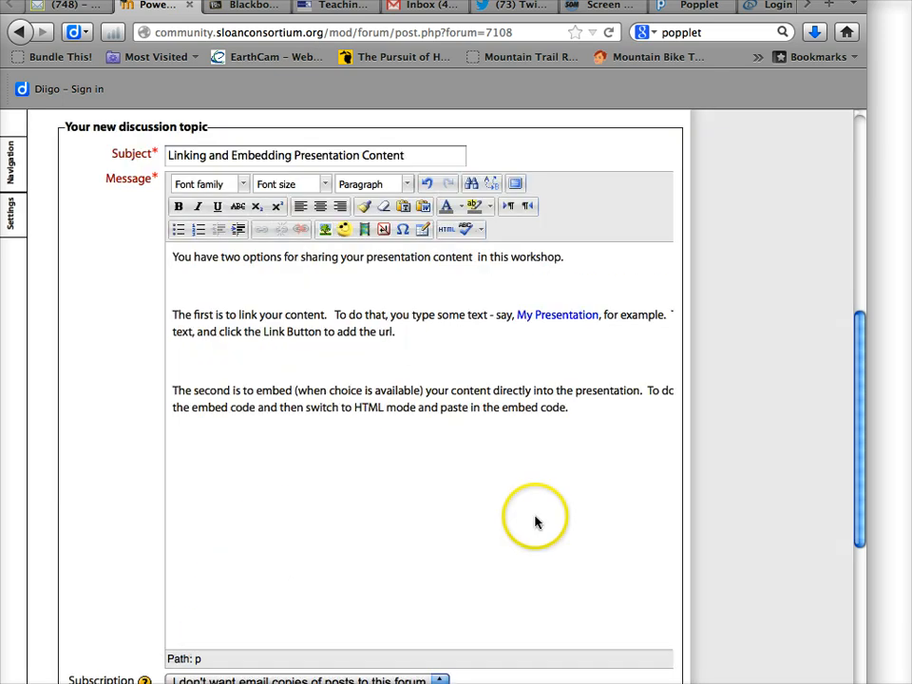
{"action": "mouse_move", "coordinate": [368, 457]}
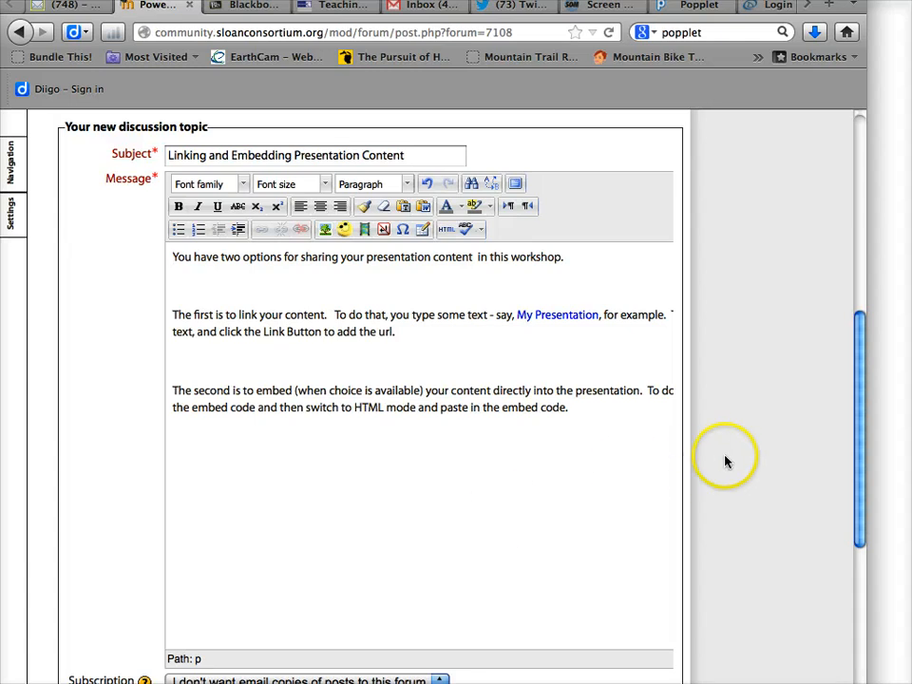
Step: Post the topic to the forum, continue, and open the 'Linking and Embedding Presentation Content' discussion
{"action": "scroll", "scroll_direction": "down", "scroll_amount": 3}
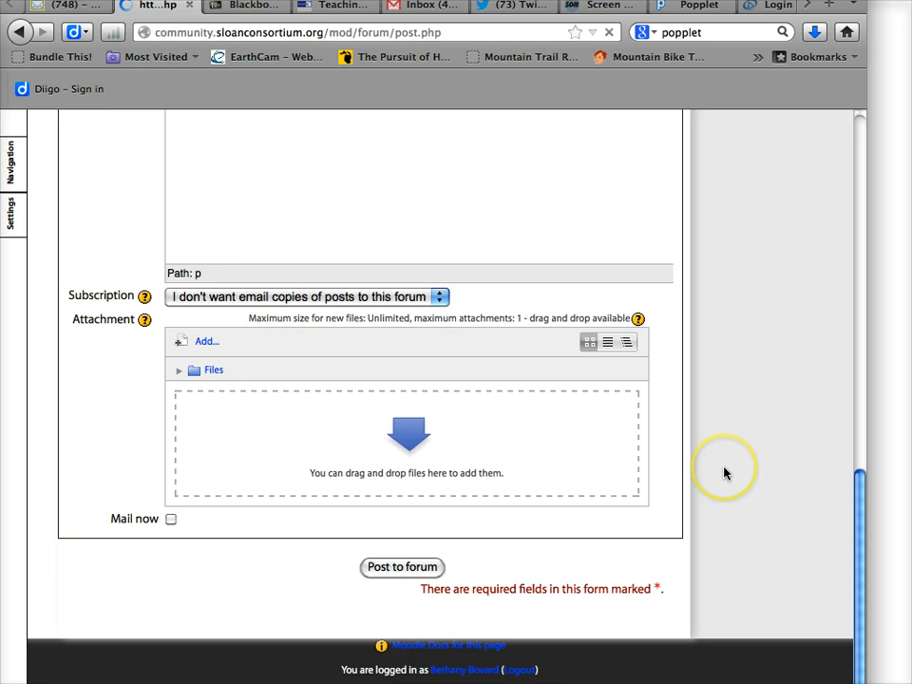
{"action": "left_click", "coordinate": [403, 567]}
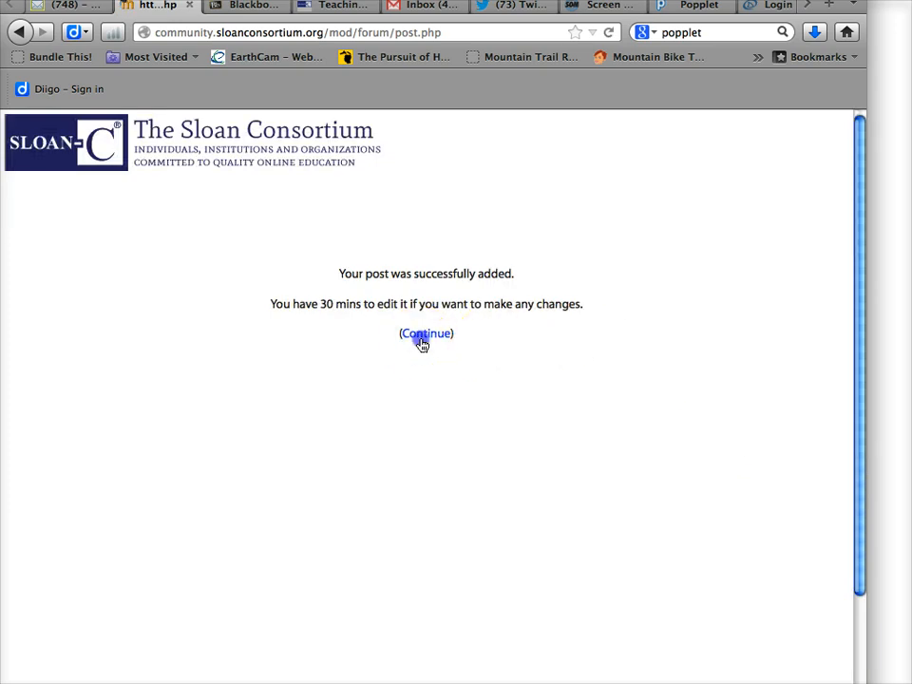
{"action": "left_click", "coordinate": [426, 334]}
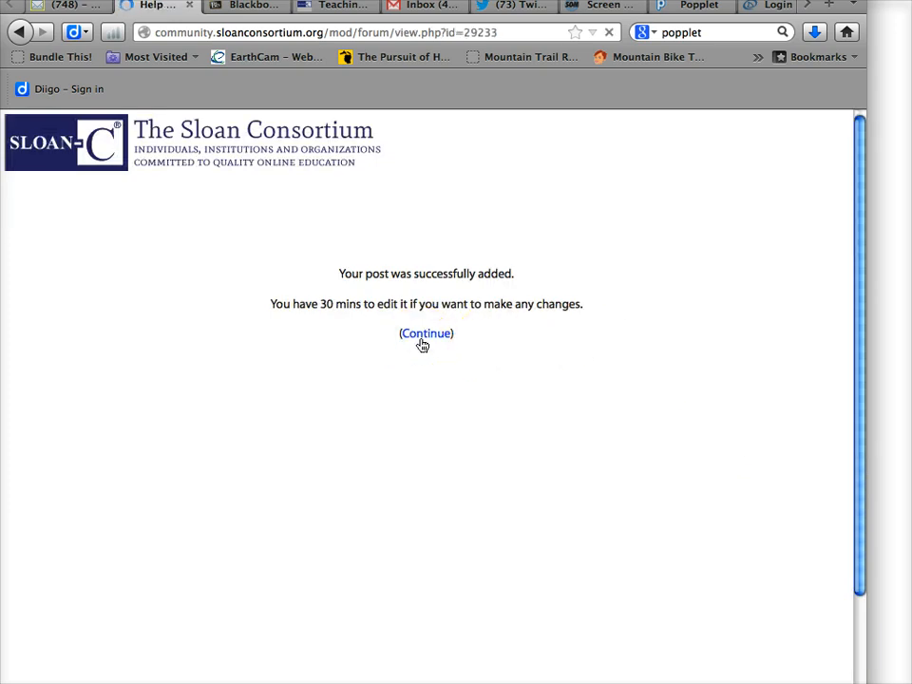
{"action": "left_click", "coordinate": [426, 335]}
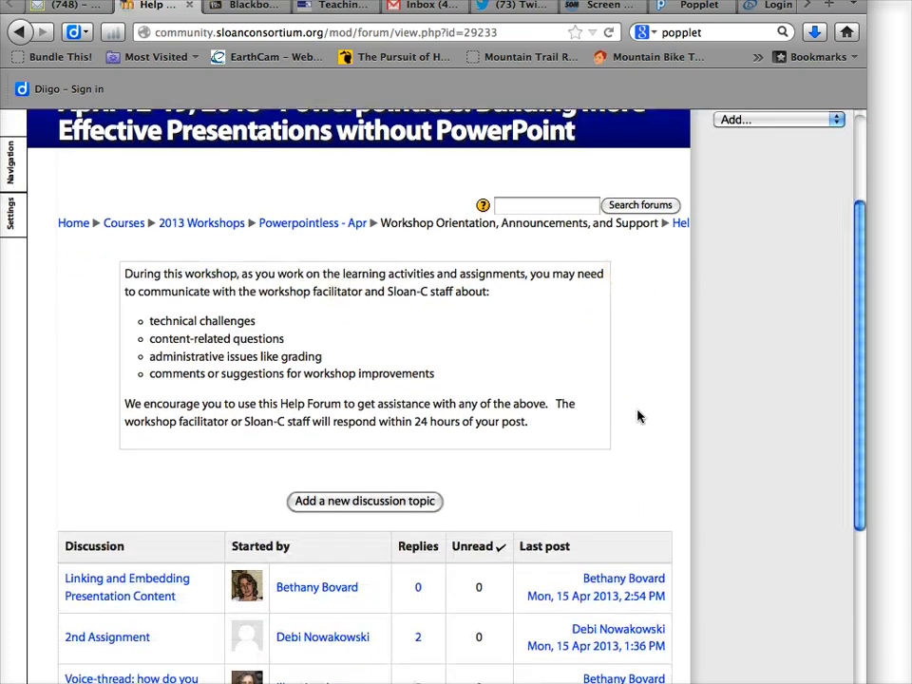
{"action": "scroll", "scroll_direction": "down", "scroll_amount": 3}
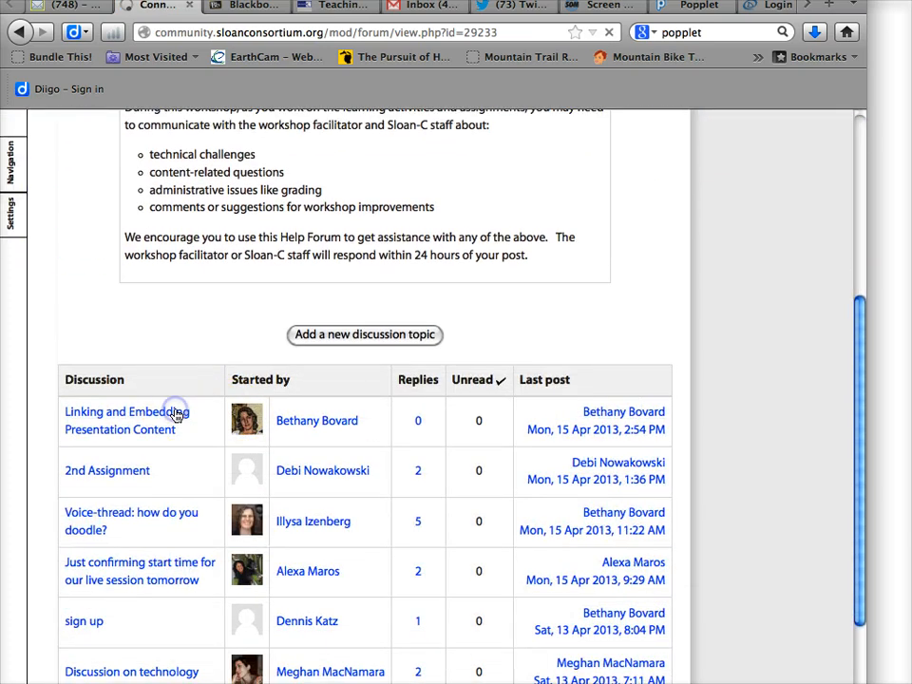
{"action": "left_click", "coordinate": [120, 410]}
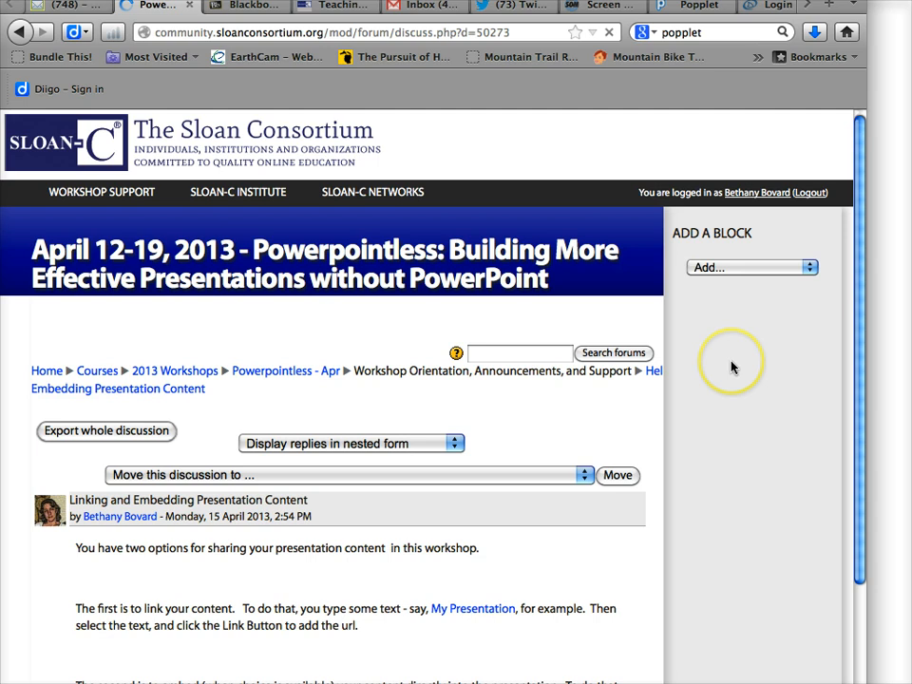
Step: Scroll through the discussion to see the embedded Popplet, then edit the post
{"action": "scroll", "scroll_direction": "down", "scroll_amount": 3}
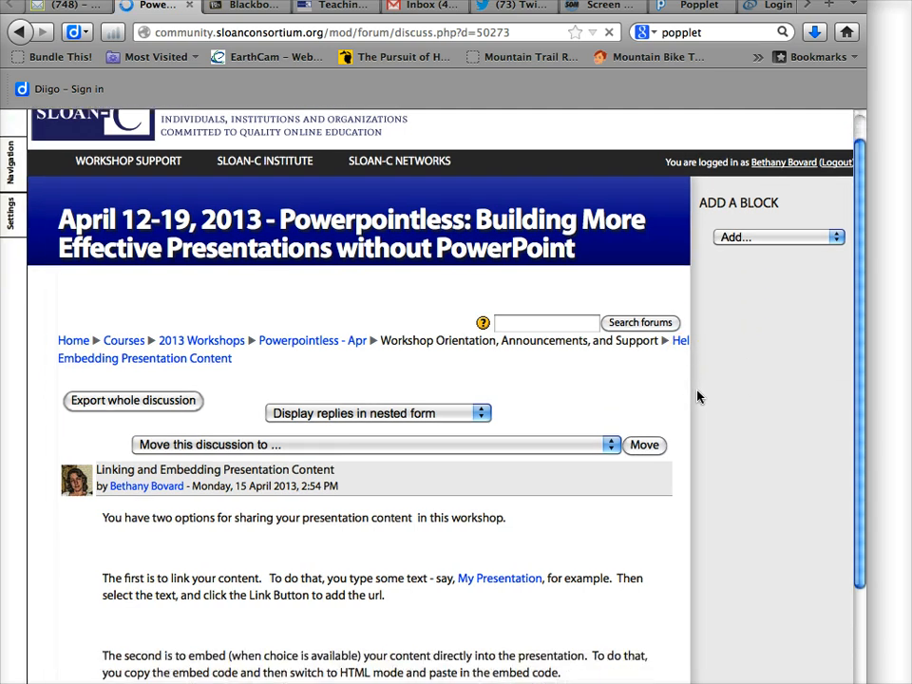
{"action": "scroll", "scroll_direction": "down", "scroll_amount": 3}
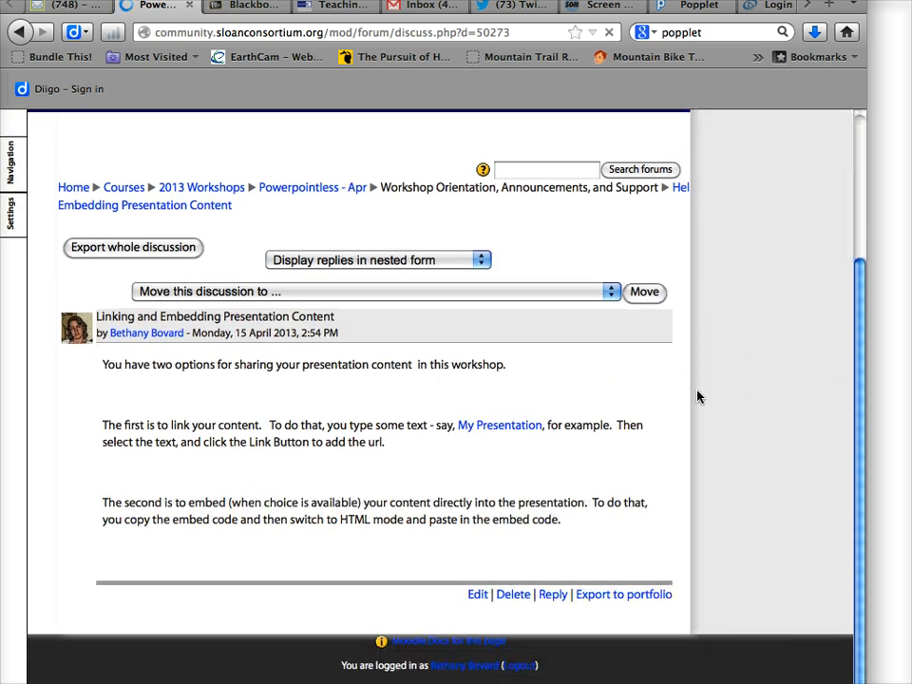
{"action": "scroll", "scroll_direction": "down", "scroll_amount": 3}
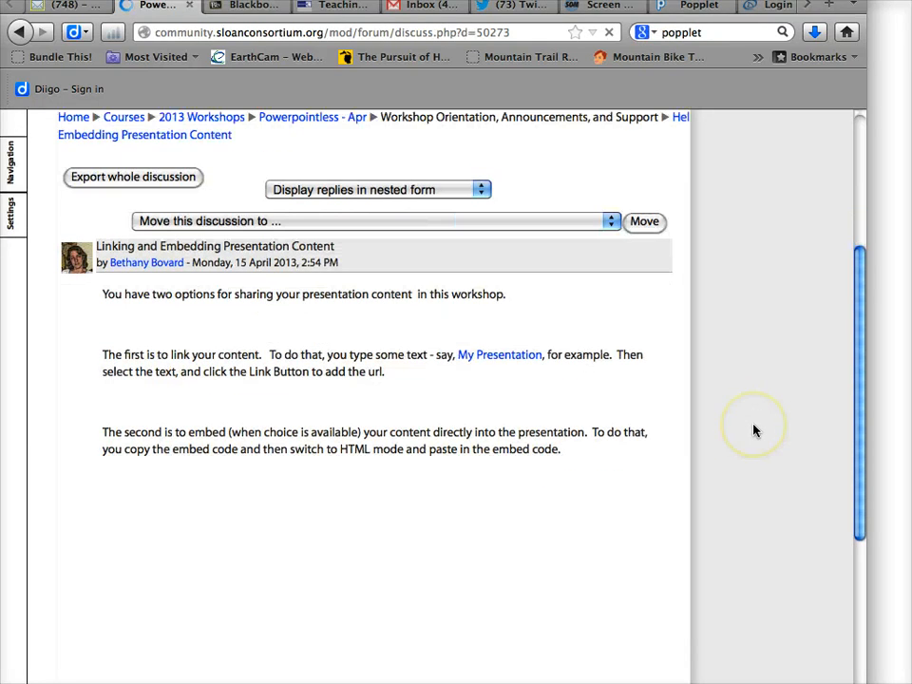
{"action": "scroll", "scroll_direction": "down", "scroll_amount": 3}
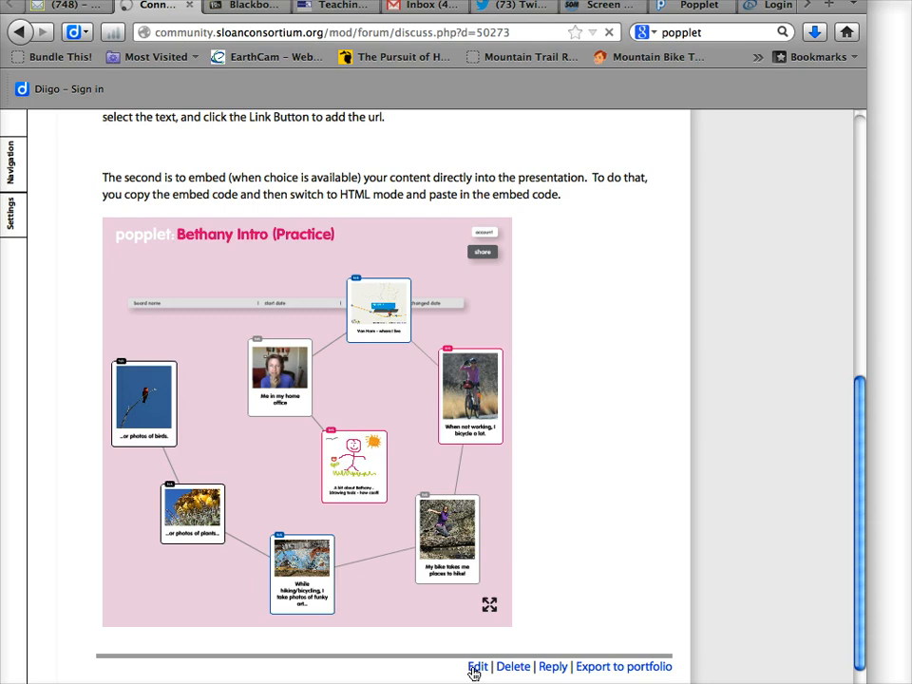
{"action": "left_click", "coordinate": [479, 667]}
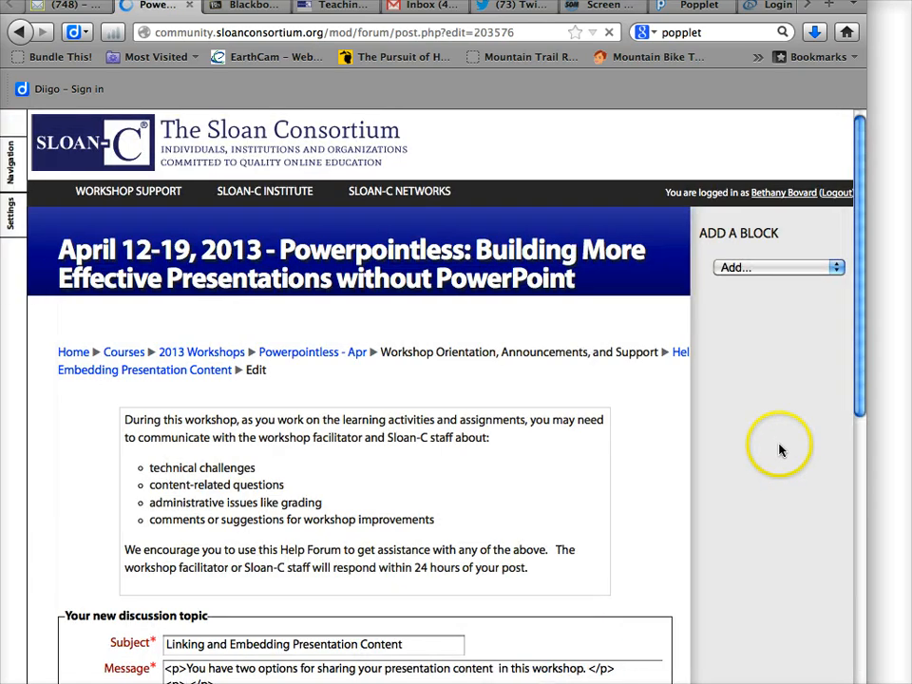
{"action": "scroll", "scroll_direction": "down", "scroll_amount": 3}
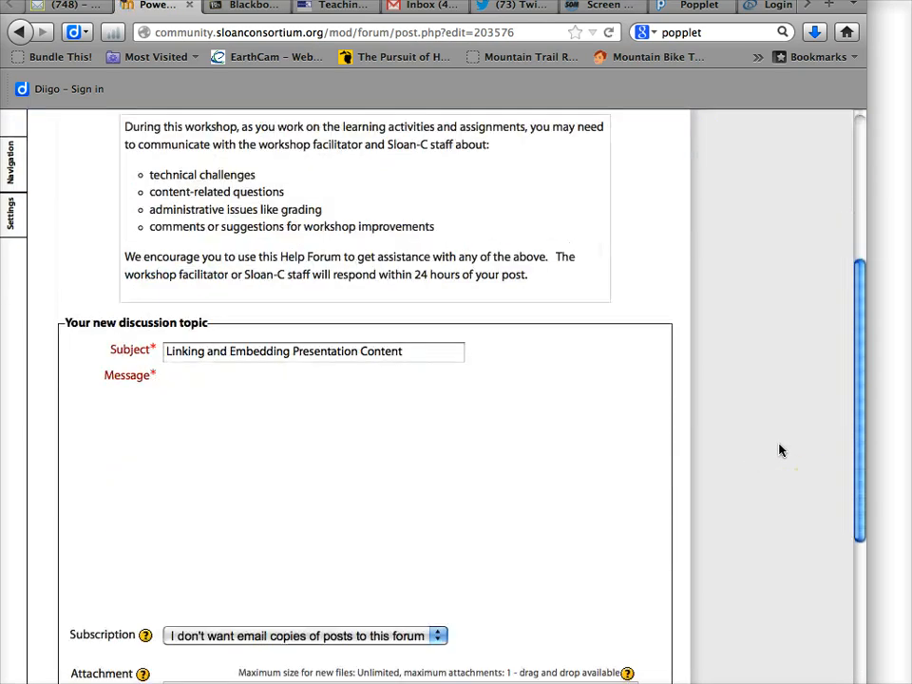
{"action": "scroll", "scroll_direction": "down", "scroll_amount": 3}
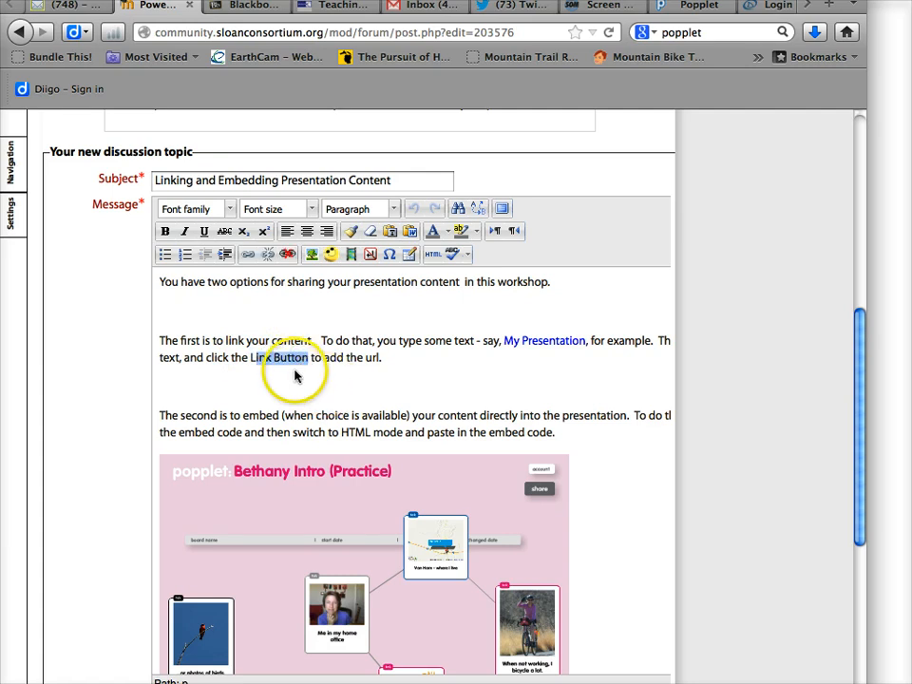
{"action": "mouse_move", "coordinate": [247, 255]}
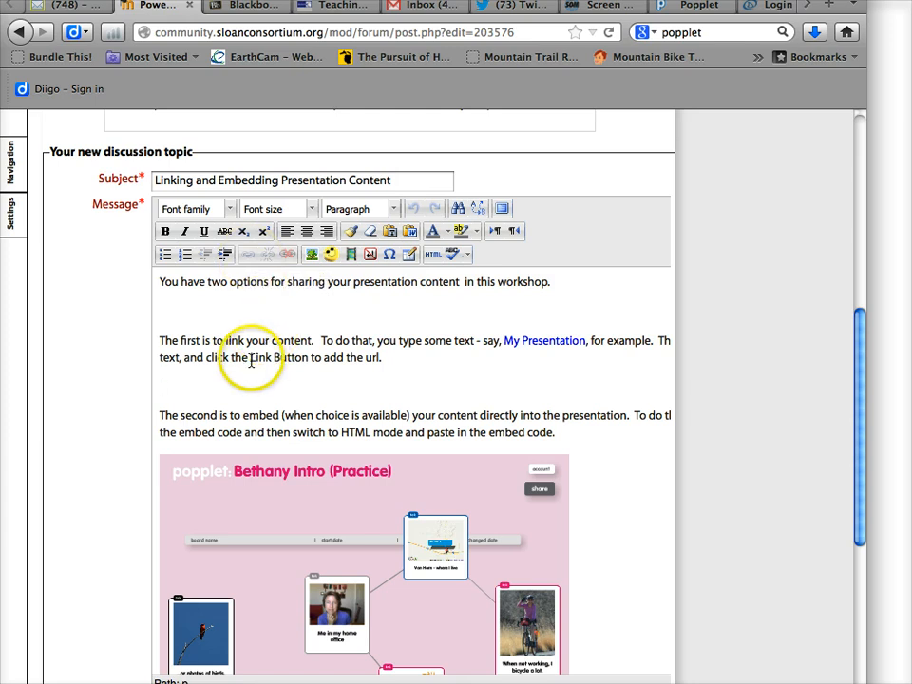
{"action": "double_click", "coordinate": [278, 358]}
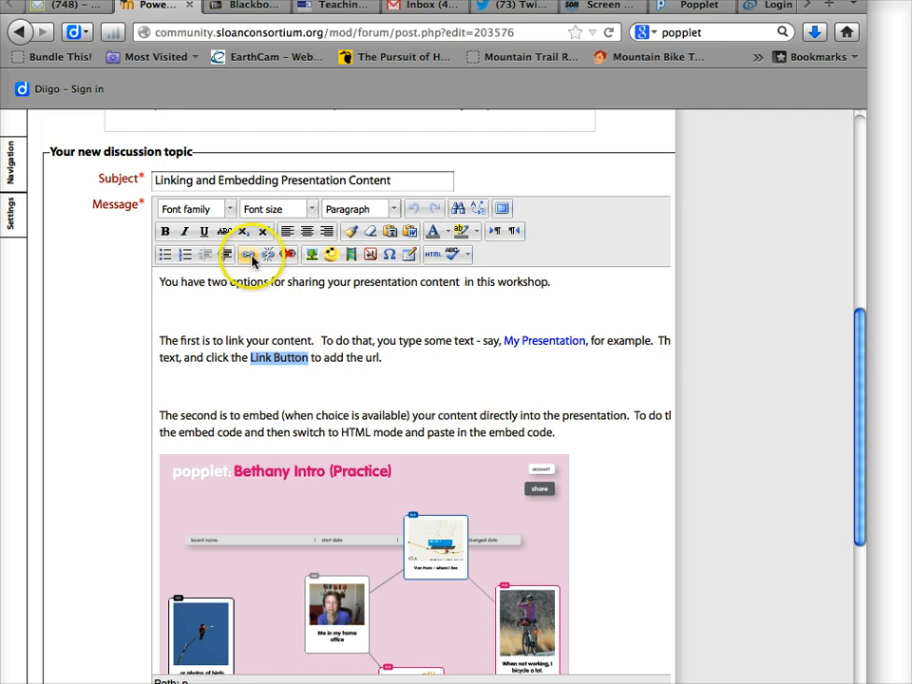
{"action": "left_click", "coordinate": [249, 254]}
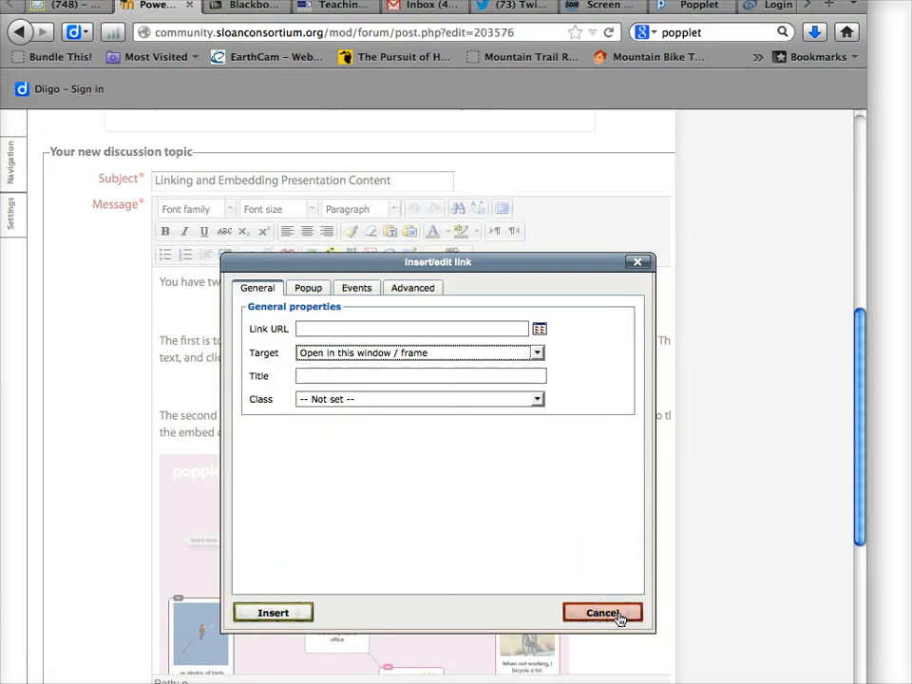
{"action": "left_click", "coordinate": [608, 611]}
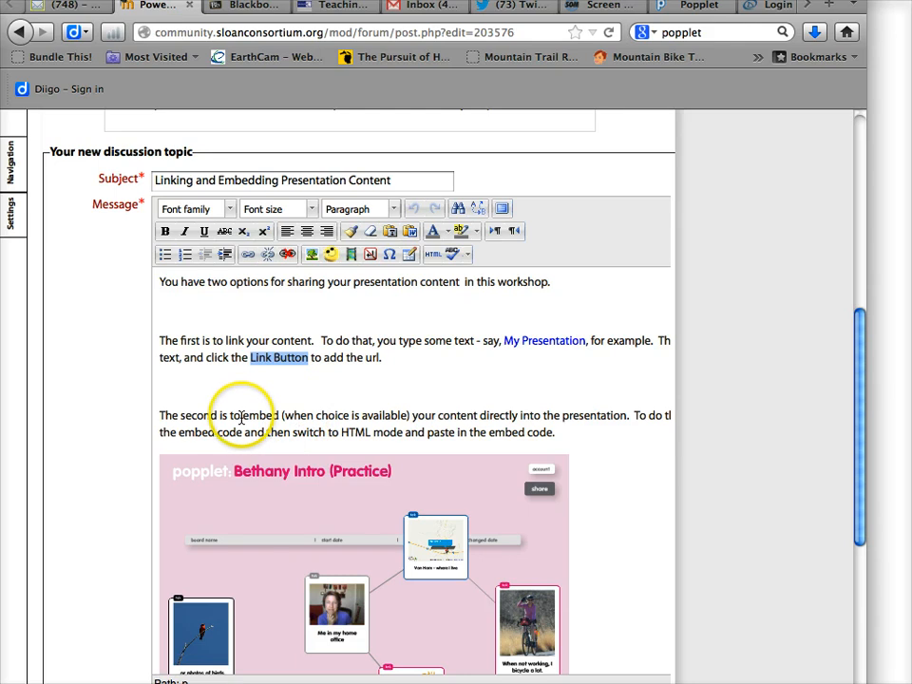
{"action": "mouse_move", "coordinate": [376, 521]}
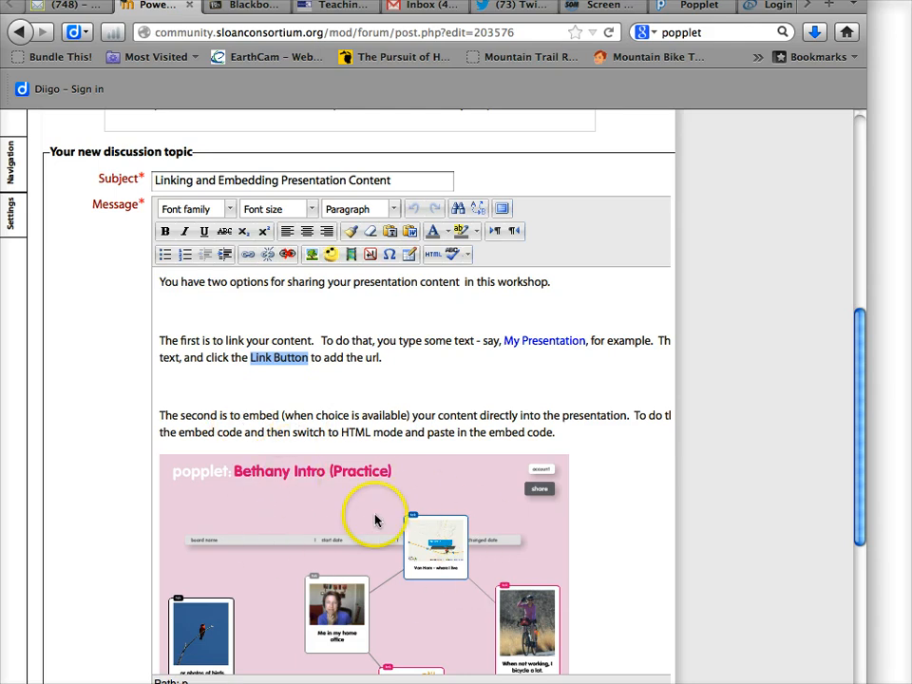
{"action": "scroll", "scroll_direction": "down", "scroll_amount": 3}
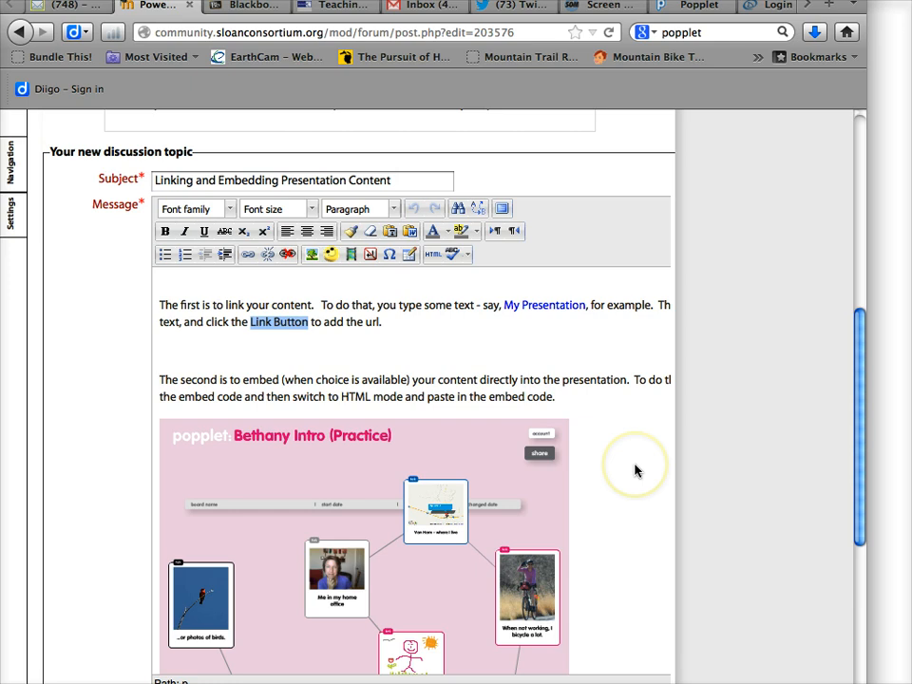
{"action": "scroll", "scroll_direction": "down", "scroll_amount": 3}
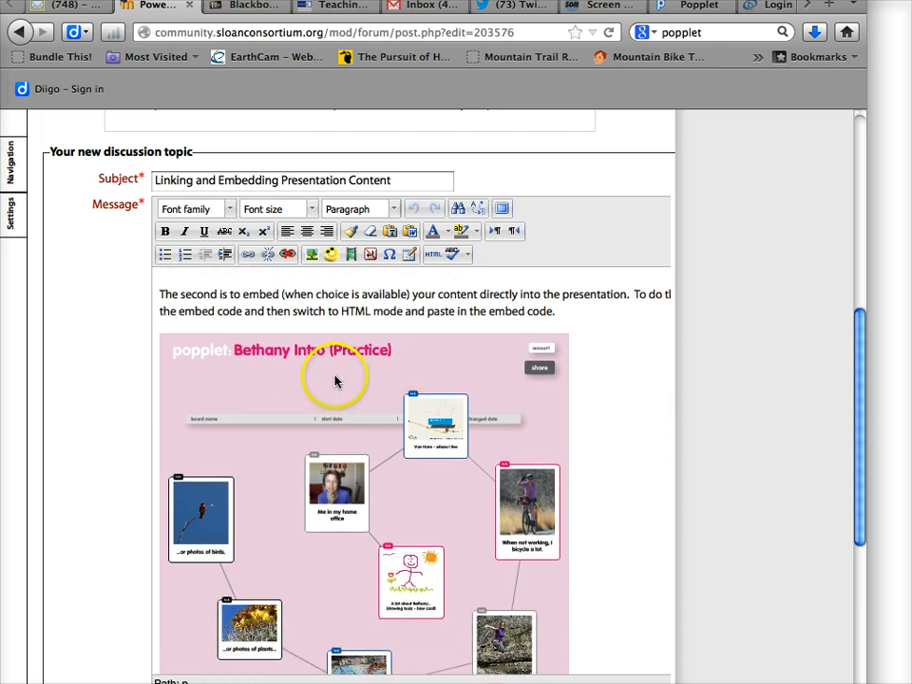
{"action": "mouse_move", "coordinate": [559, 346]}
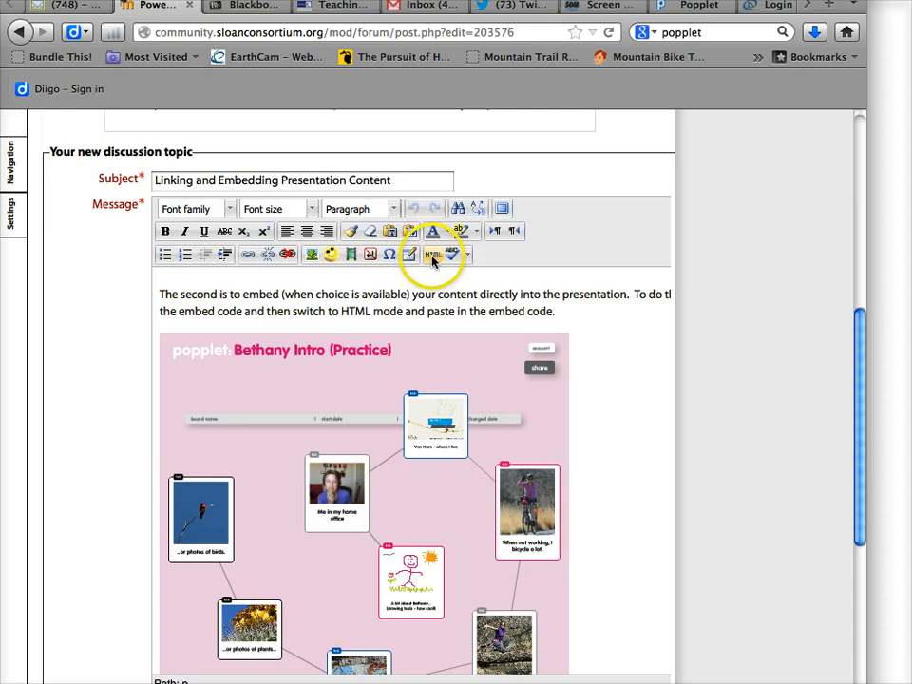
{"action": "left_click", "coordinate": [433, 255]}
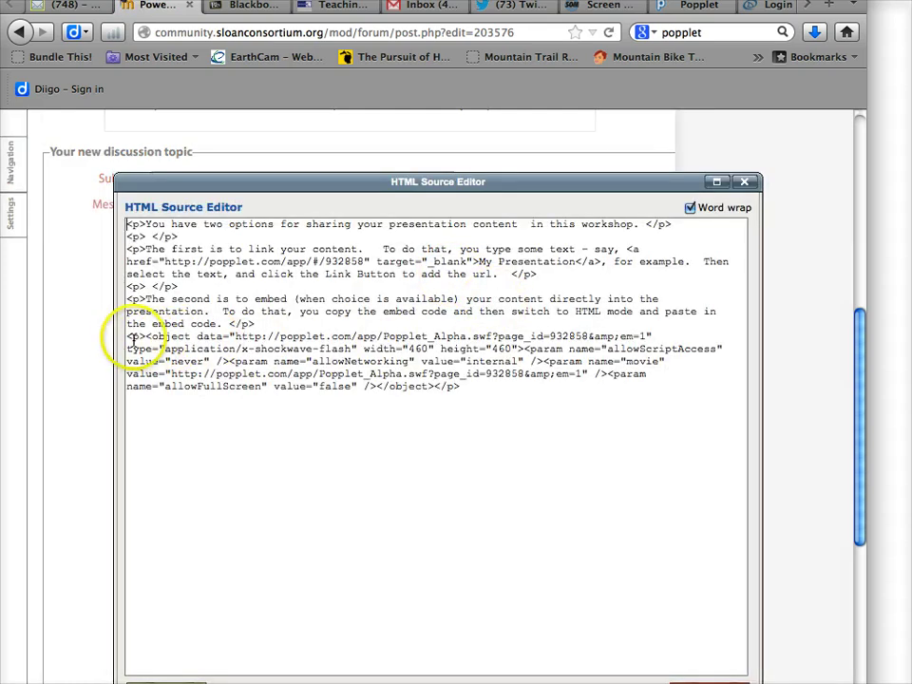
{"action": "left_click_drag", "start_coordinate": [125, 335], "coordinate": [469, 388]}
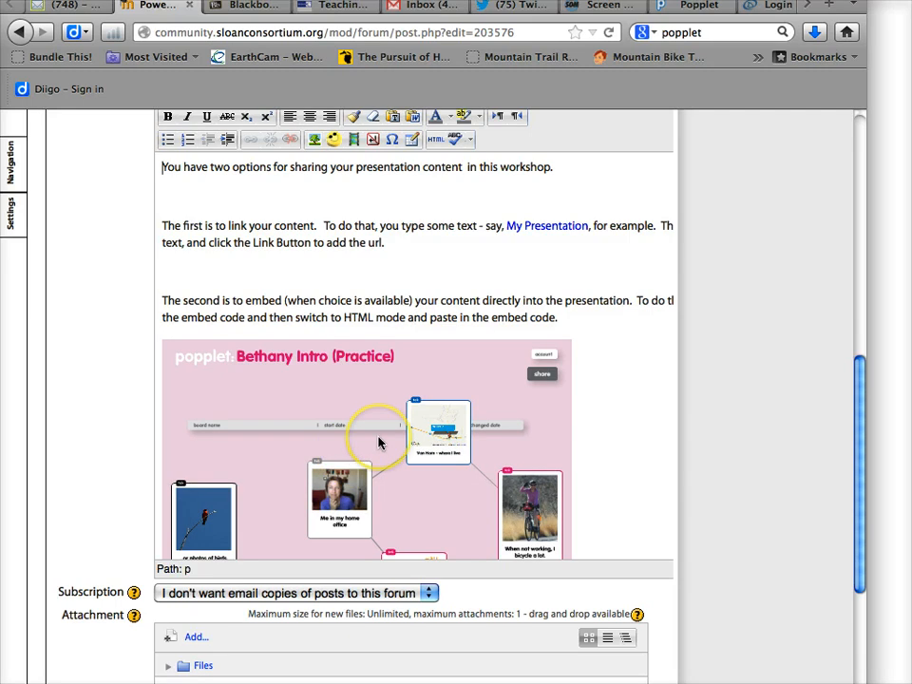
{"action": "mouse_move", "coordinate": [380, 441]}
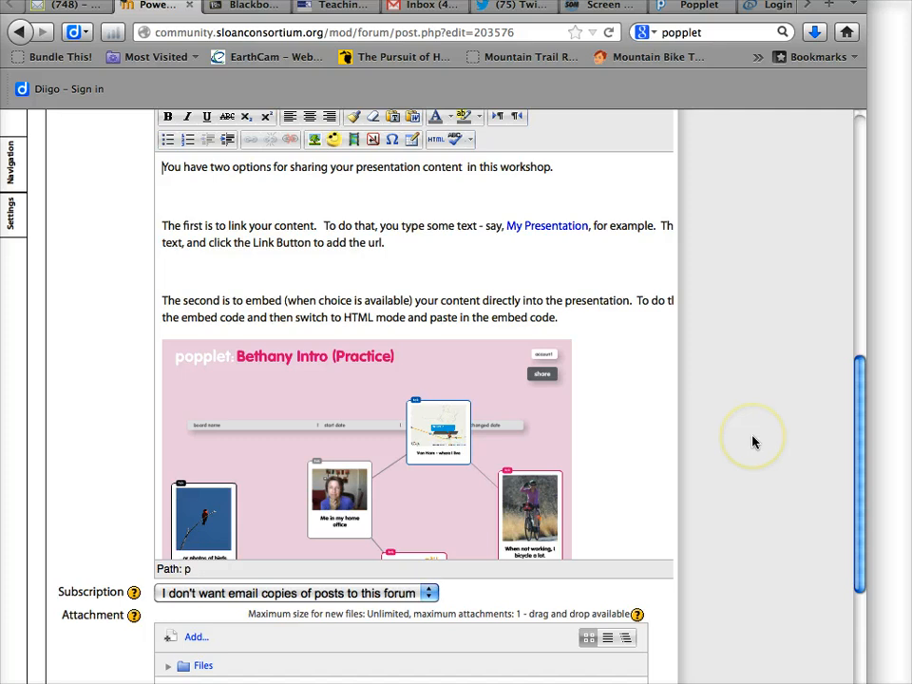
{"action": "scroll", "scroll_direction": "down", "scroll_amount": 3}
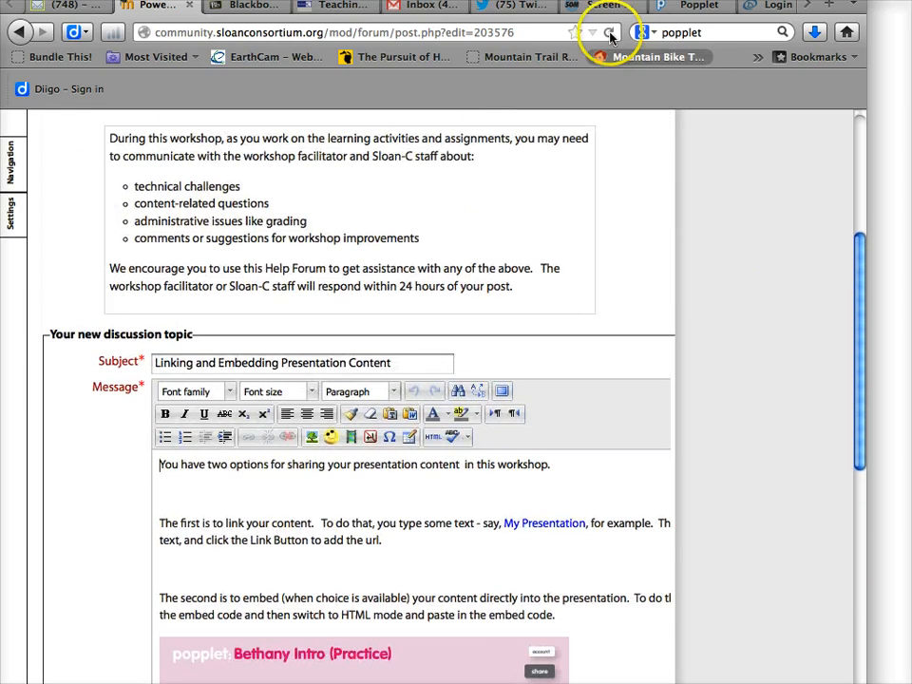
Step: In Popplet, reshow the embed code in the share dialog, close it, and go to myBrainshark sign-in
{"action": "left_click", "coordinate": [688, 7]}
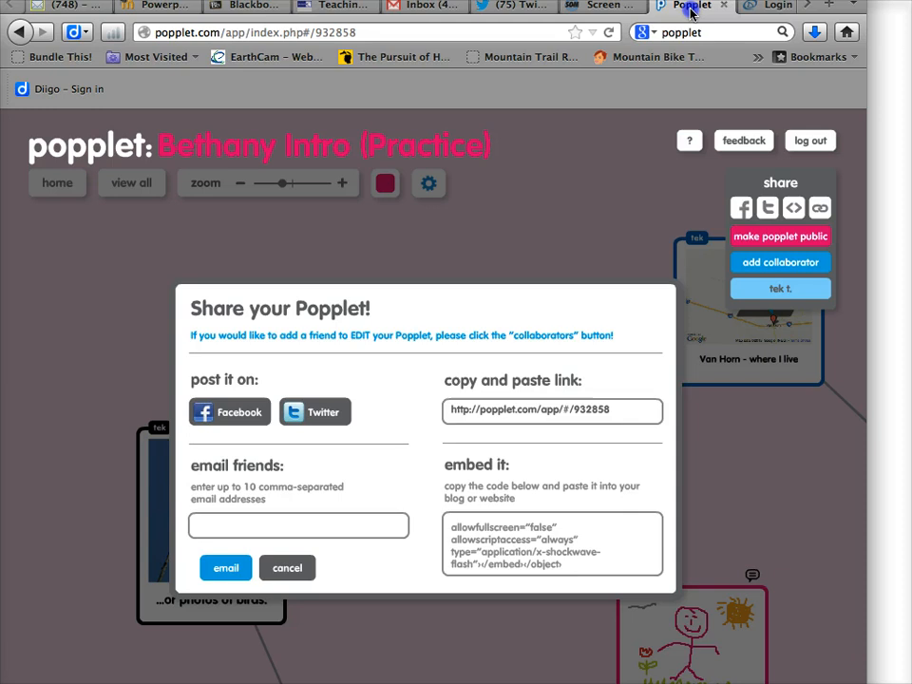
{"action": "mouse_move", "coordinate": [779, 182]}
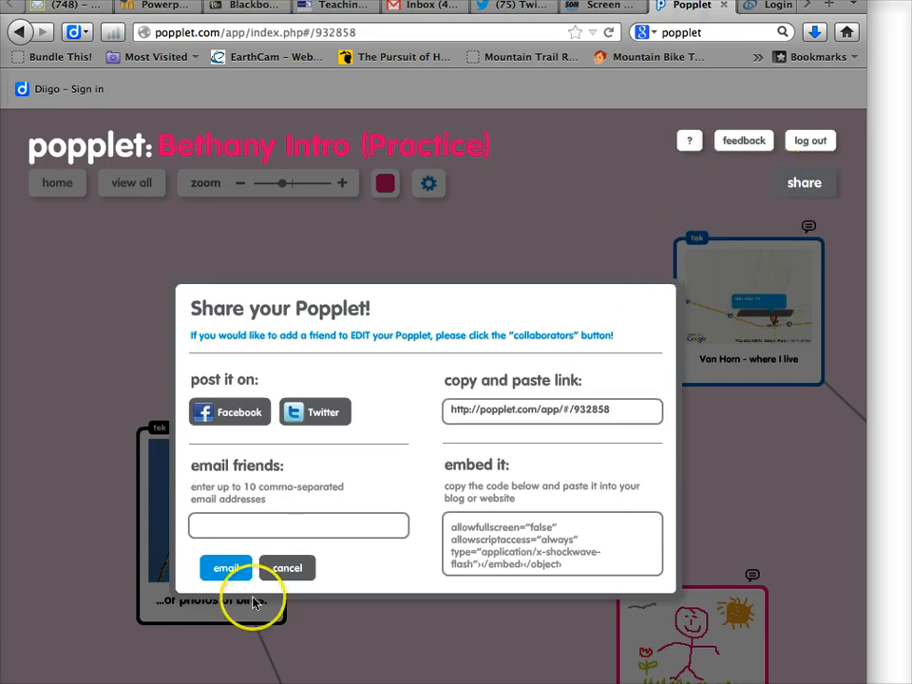
{"action": "left_click", "coordinate": [285, 566]}
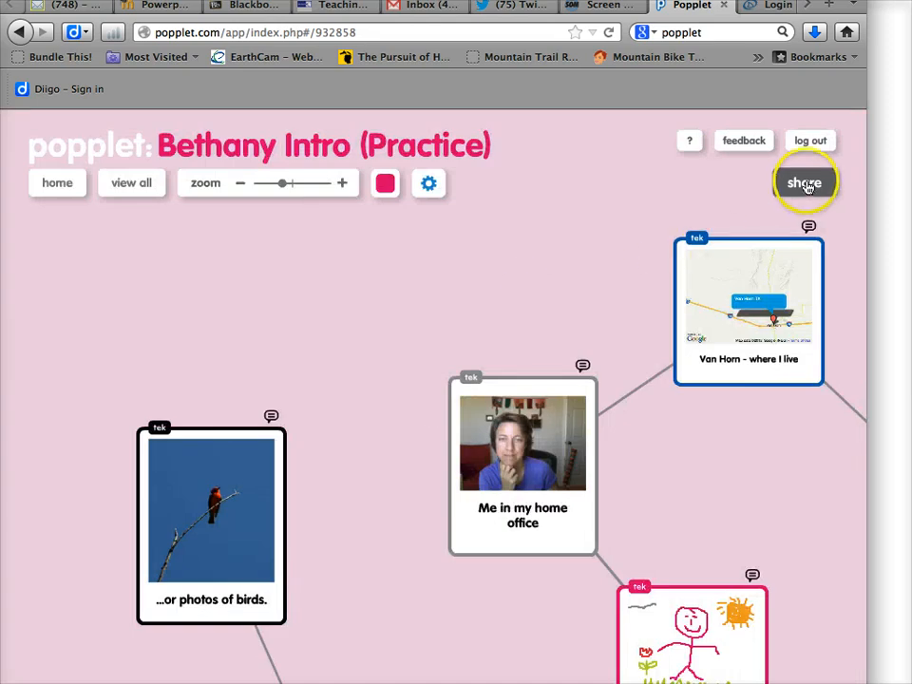
{"action": "left_click", "coordinate": [804, 182]}
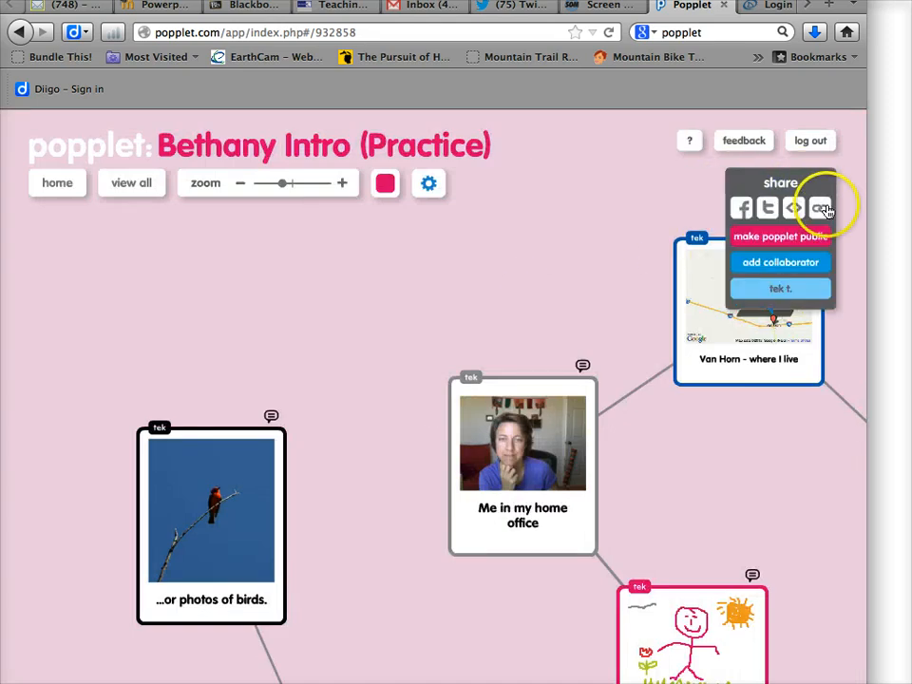
{"action": "left_click", "coordinate": [825, 207]}
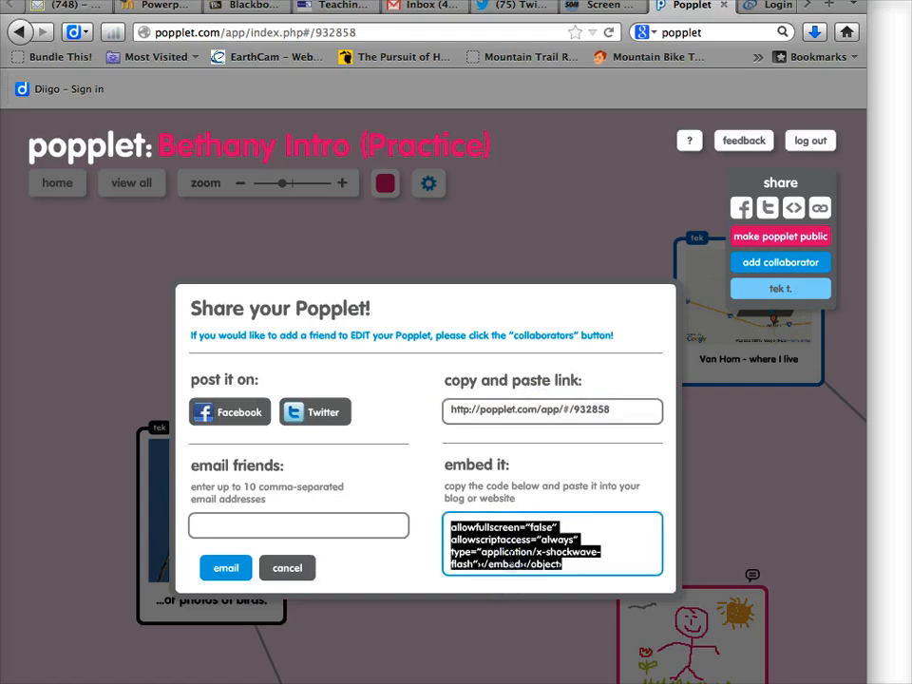
{"action": "left_click", "coordinate": [287, 566]}
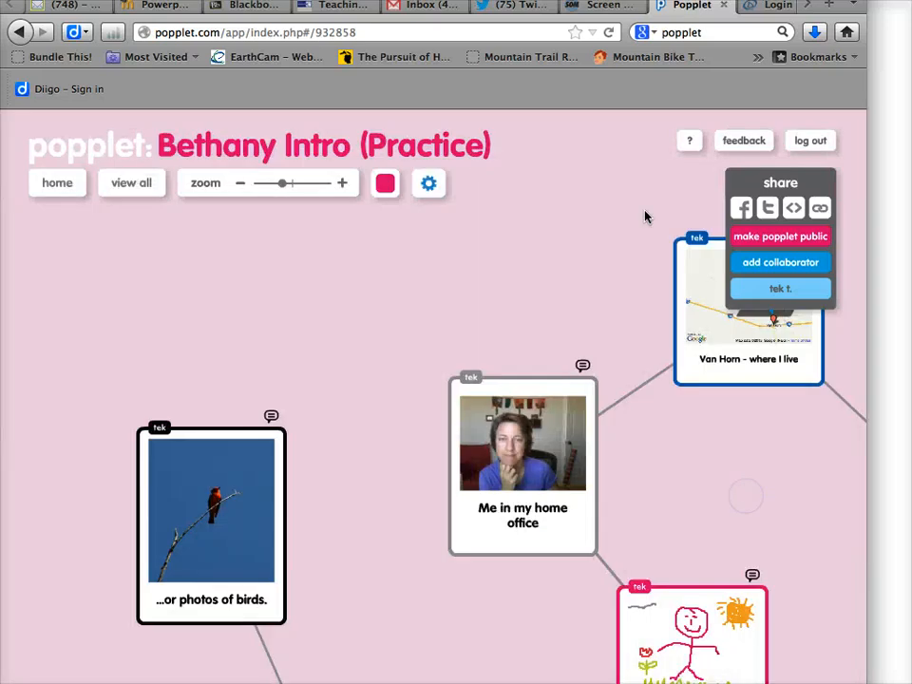
{"action": "left_click", "coordinate": [783, 7]}
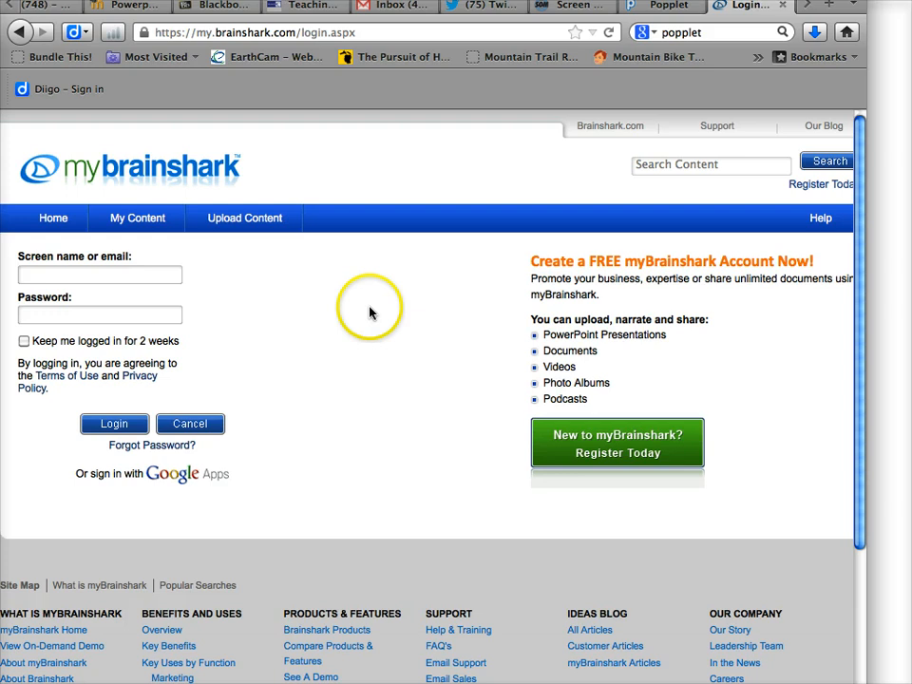
Step: Sign in to myBrainshark with screen name 'tekt' and the account password
{"action": "left_click", "coordinate": [99, 277]}
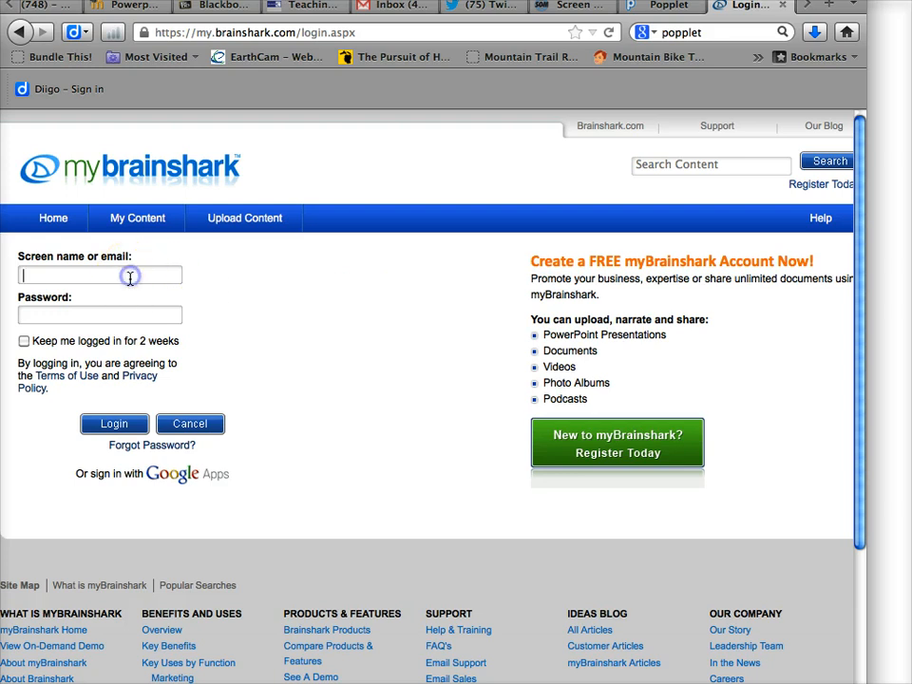
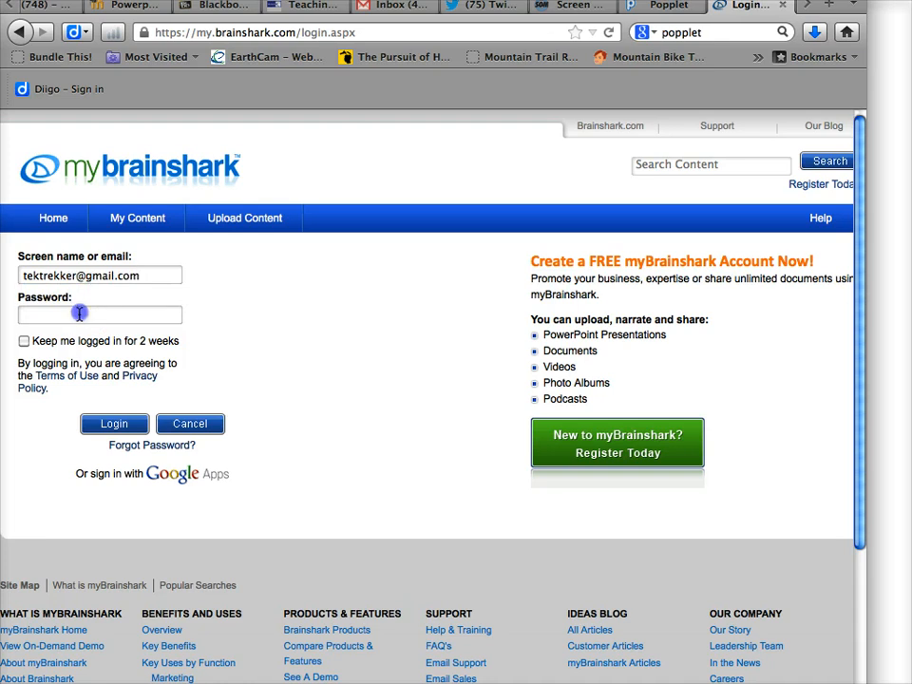
{"action": "type", "text": "•••••"}
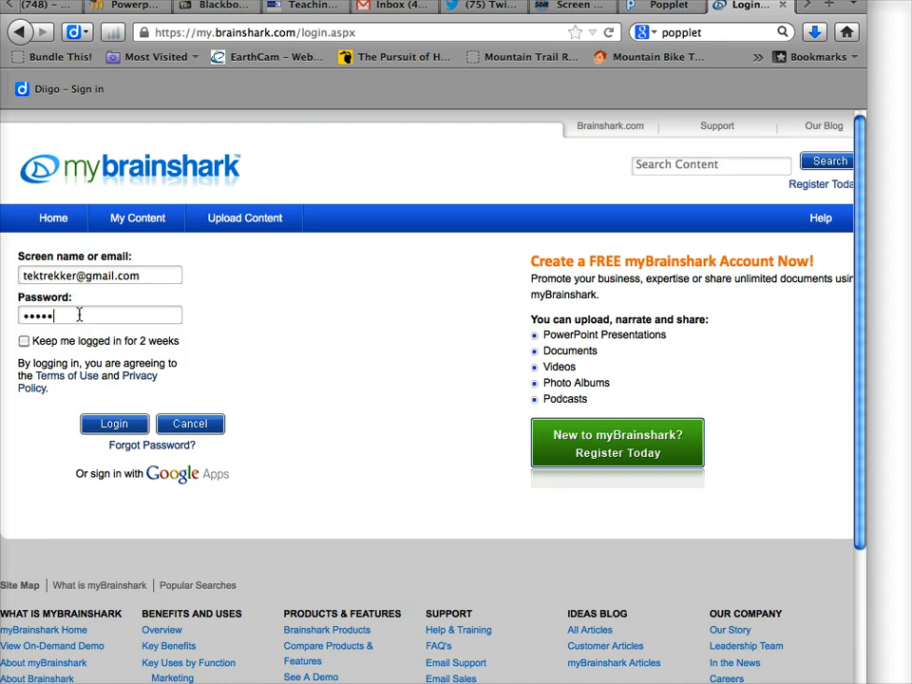
{"action": "left_click", "coordinate": [114, 424]}
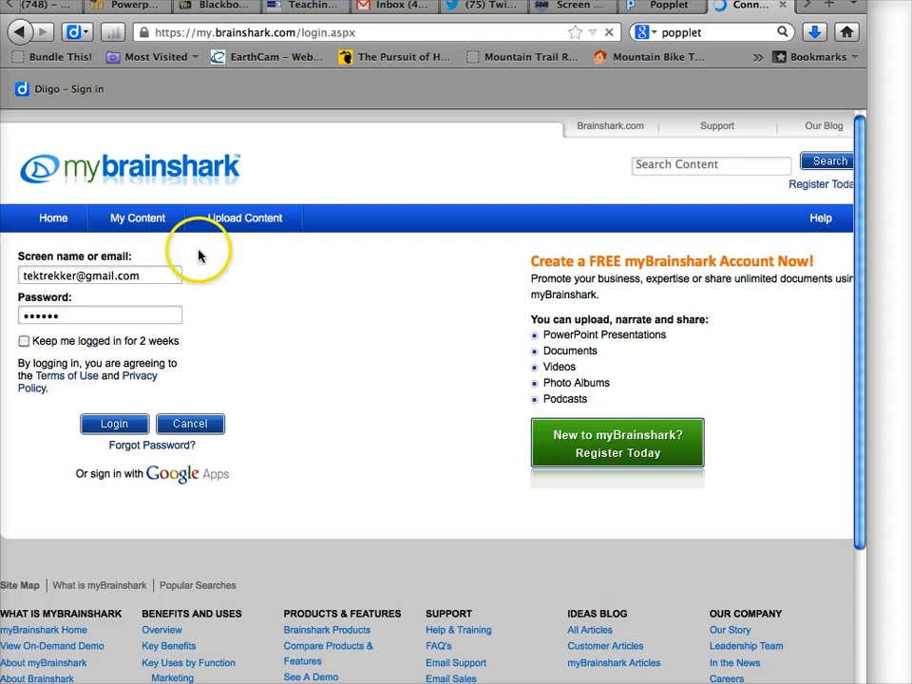
Step: From My Content, bring up the Bethany Intro presentation page
{"action": "left_click", "coordinate": [114, 424]}
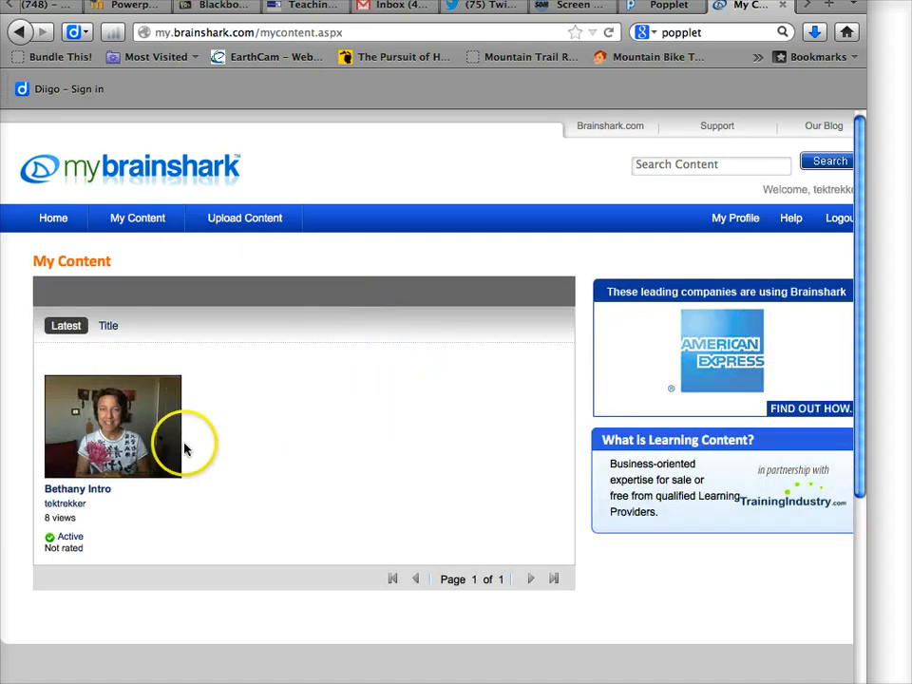
{"action": "mouse_move", "coordinate": [99, 445]}
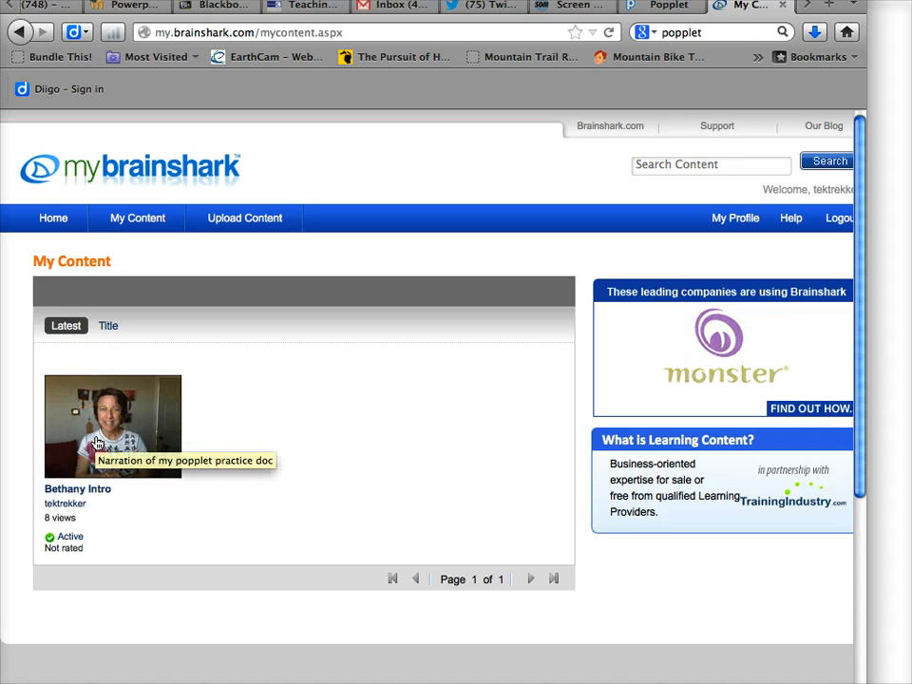
{"action": "left_click", "coordinate": [102, 429]}
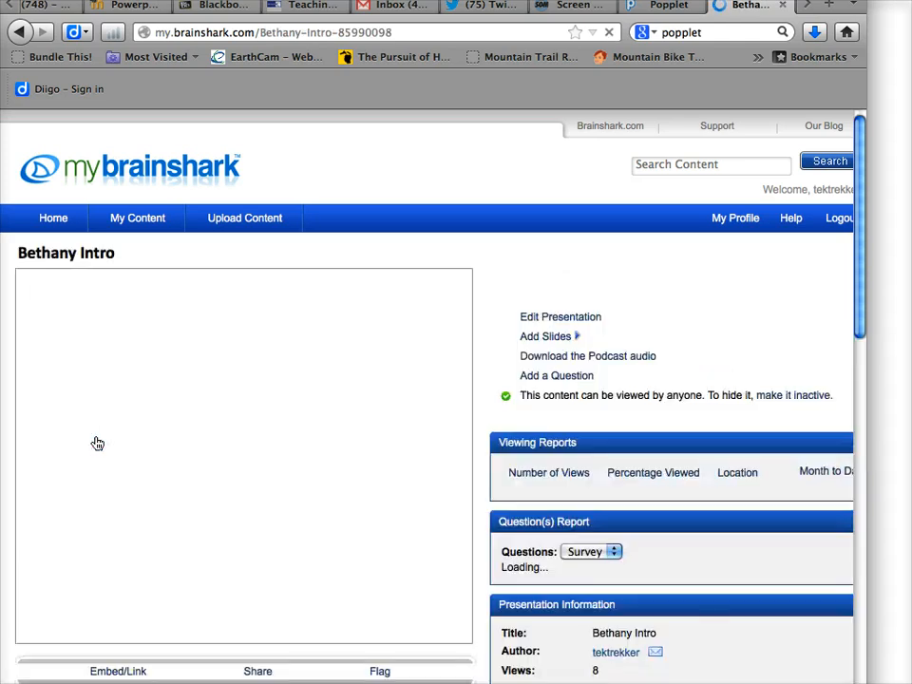
Step: Bring up the Embed/Link options below the Bethany Intro player
{"action": "scroll", "scroll_direction": "down", "scroll_amount": 3}
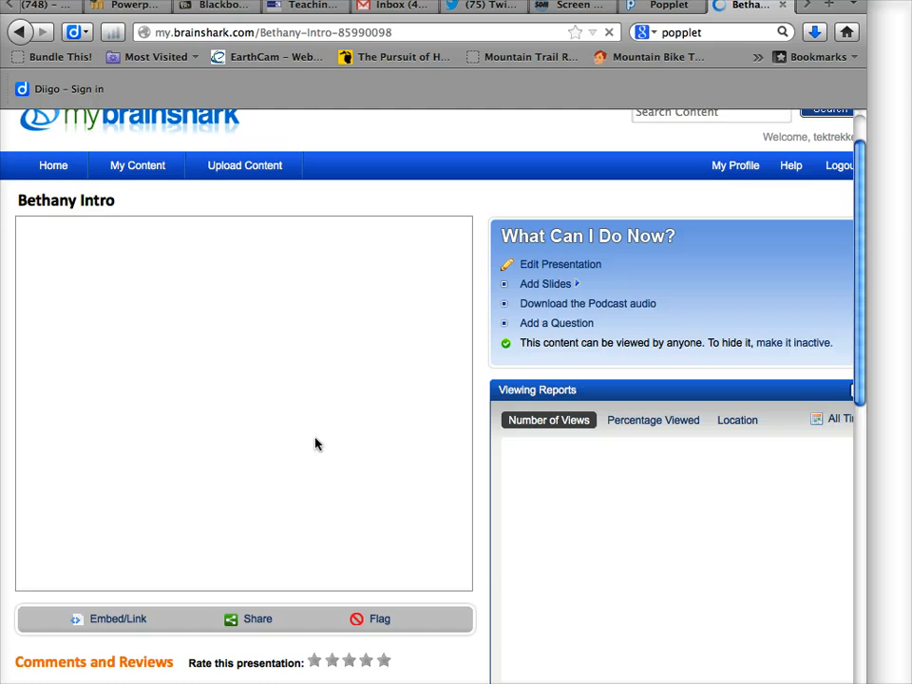
{"action": "scroll", "scroll_direction": "down", "scroll_amount": 3}
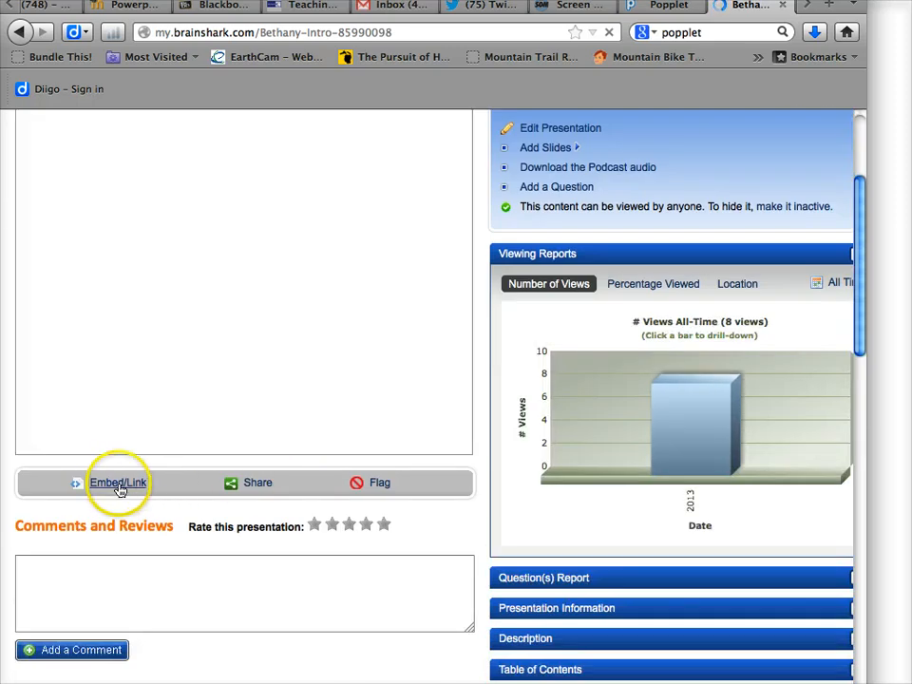
{"action": "mouse_move", "coordinate": [116, 488]}
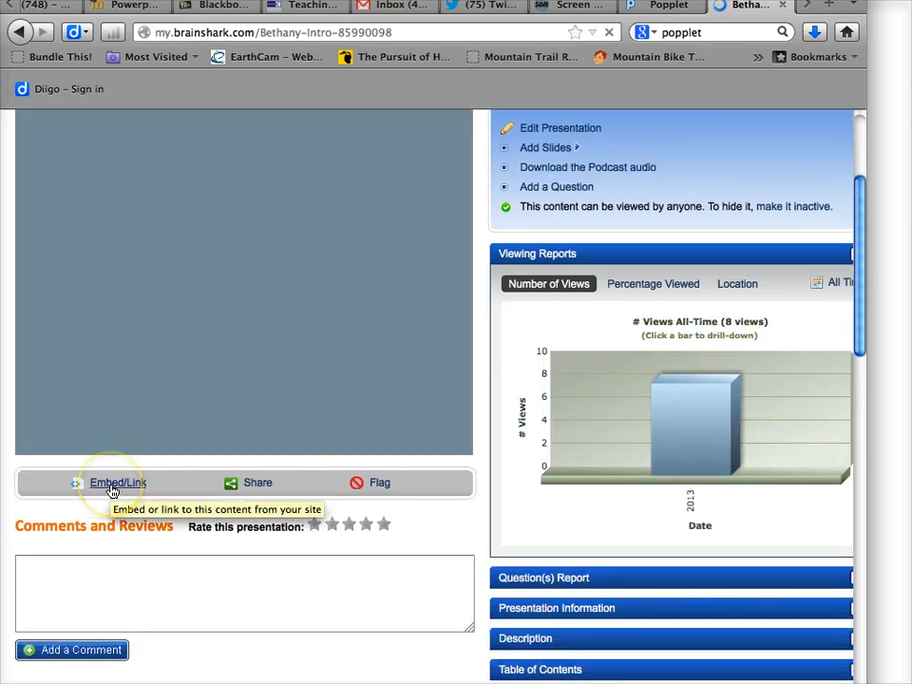
{"action": "left_click", "coordinate": [116, 482]}
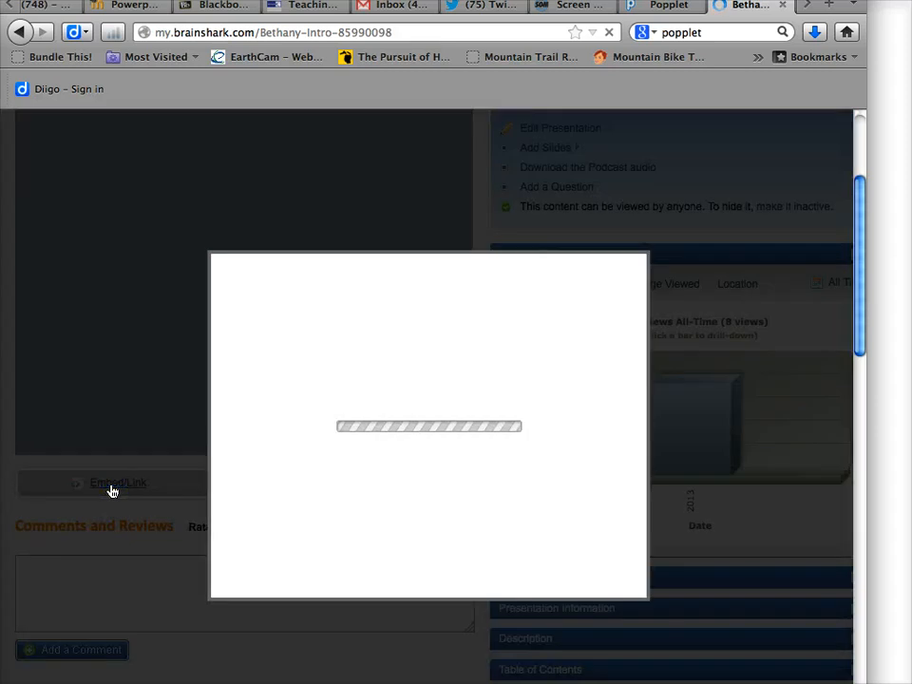
Step: Show the Embed Code for Bethany Intro and select the default code
{"action": "left_click", "coordinate": [118, 483]}
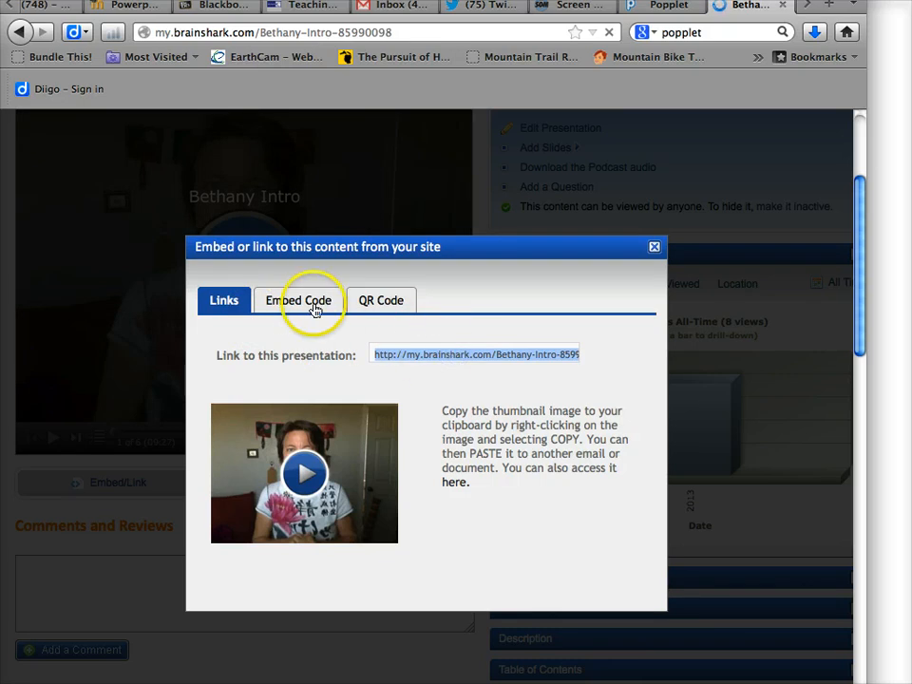
{"action": "left_click", "coordinate": [297, 300]}
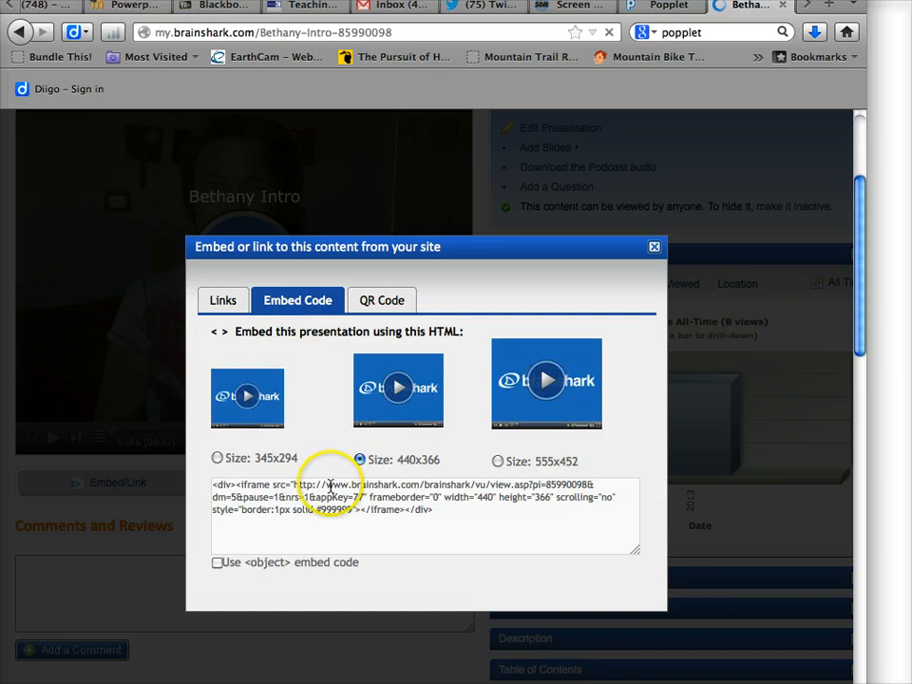
{"action": "left_click", "coordinate": [216, 458]}
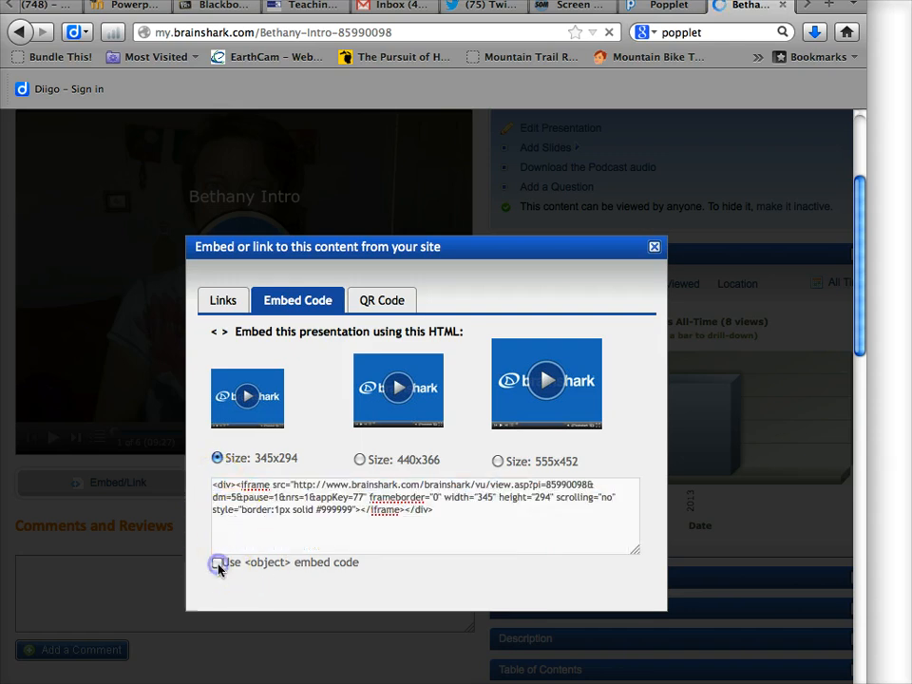
{"action": "double_click", "coordinate": [269, 486]}
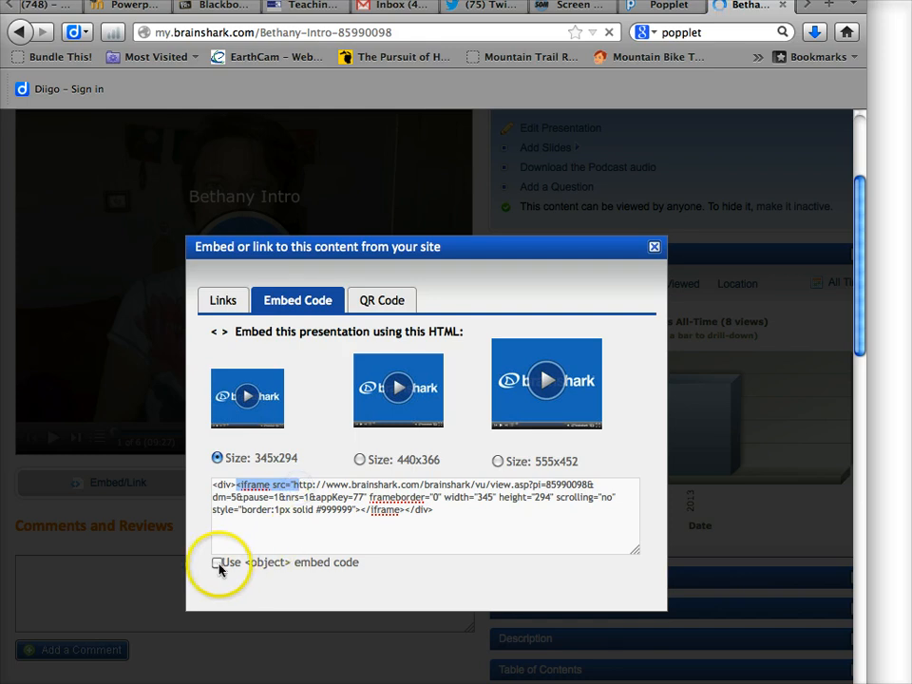
Step: Switch to the 'Use <object> embed code' version at 345x294 and select it all
{"action": "left_click", "coordinate": [217, 562]}
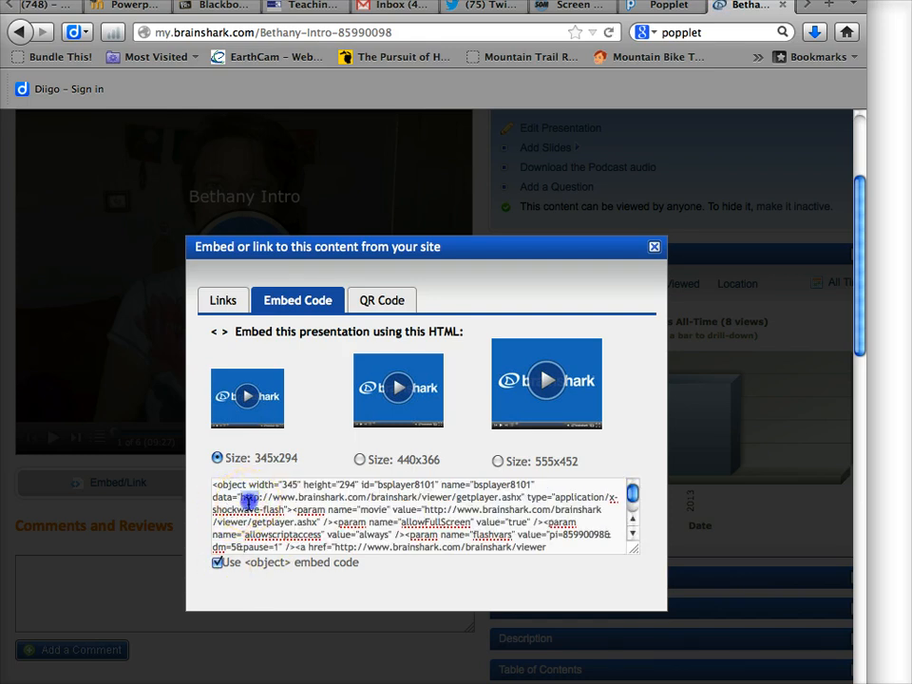
{"action": "left_click", "coordinate": [295, 510]}
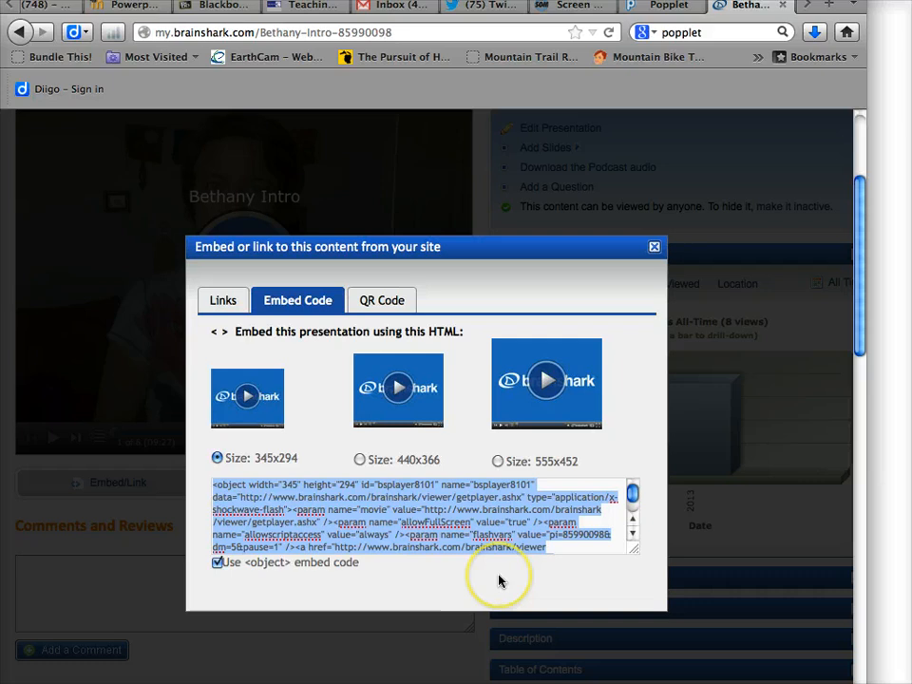
{"action": "mouse_move", "coordinate": [732, 55]}
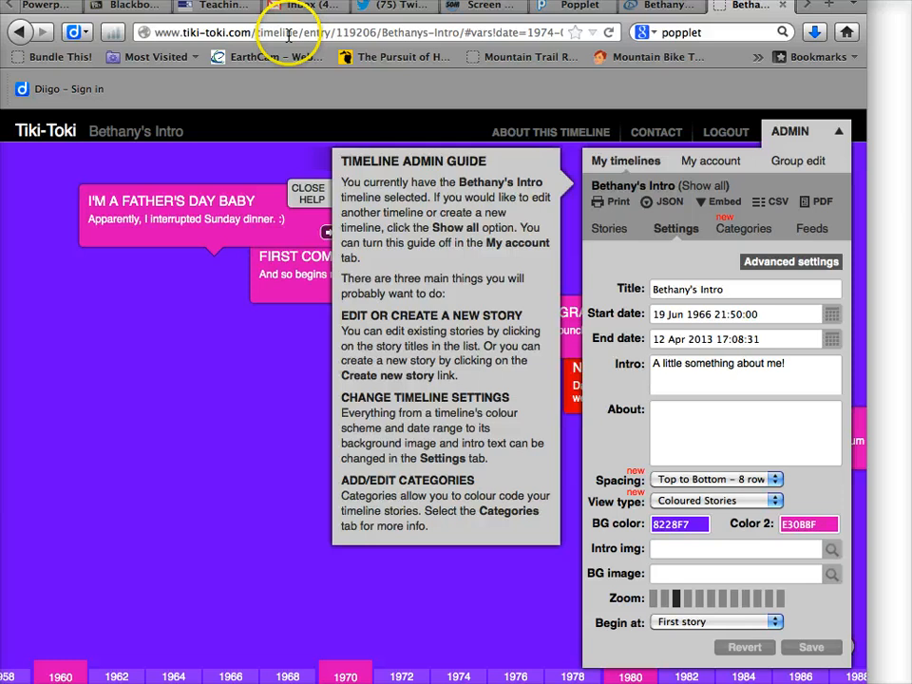
{"action": "mouse_move", "coordinate": [327, 21]}
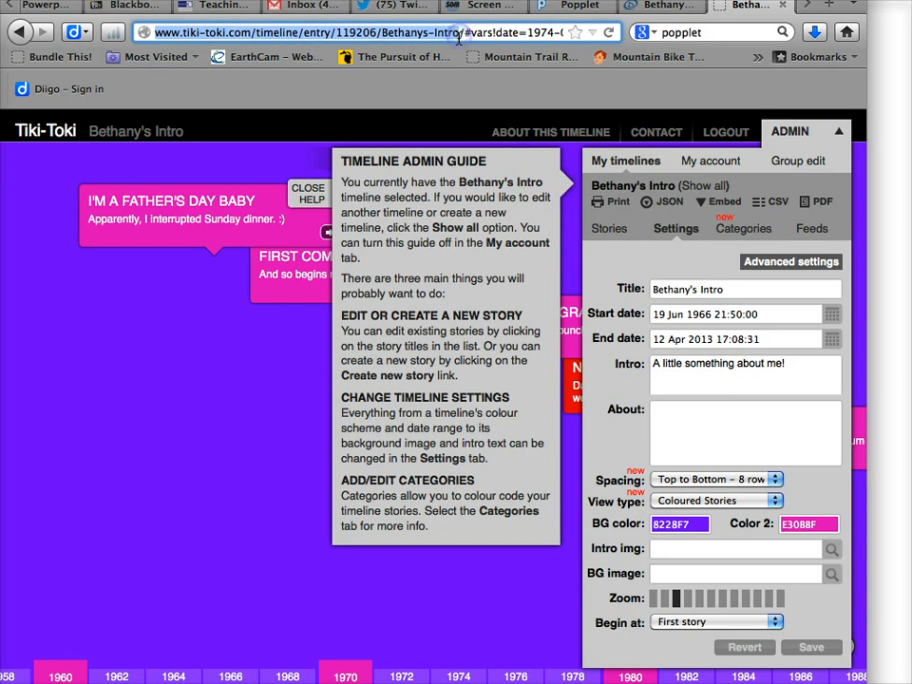
{"action": "mouse_move", "coordinate": [380, 32]}
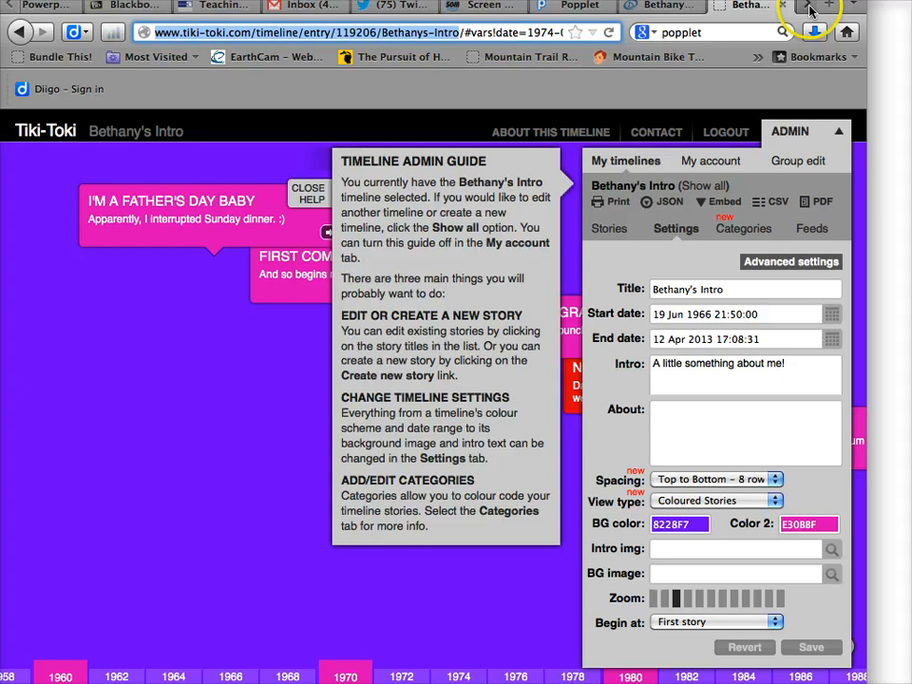
Step: Switch to the VoiceThread 'Key Points for PowerPointLess Workshop' presentation
{"action": "left_click", "coordinate": [741, 3]}
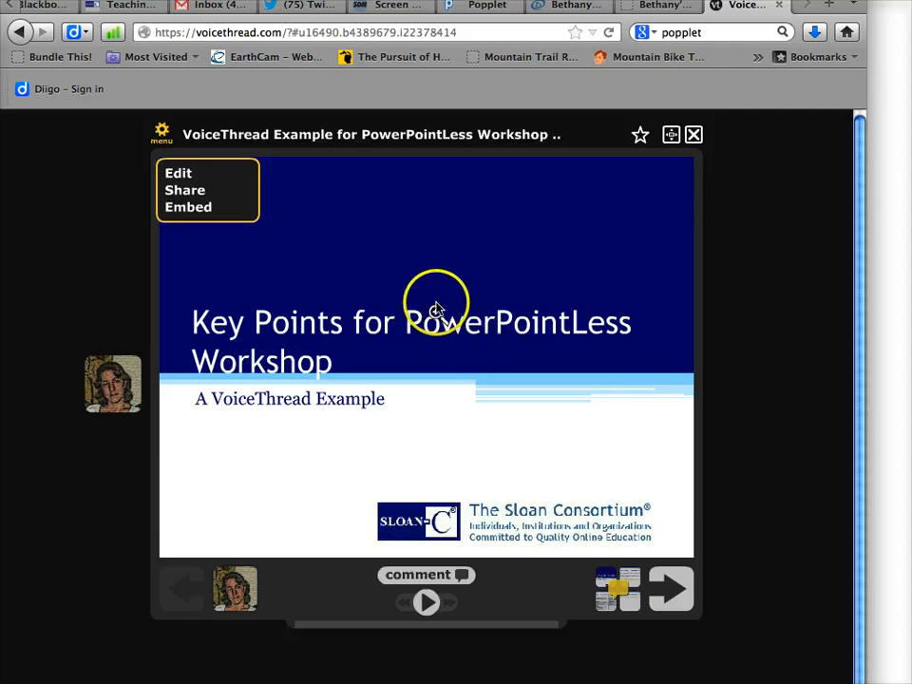
{"action": "mouse_move", "coordinate": [181, 183]}
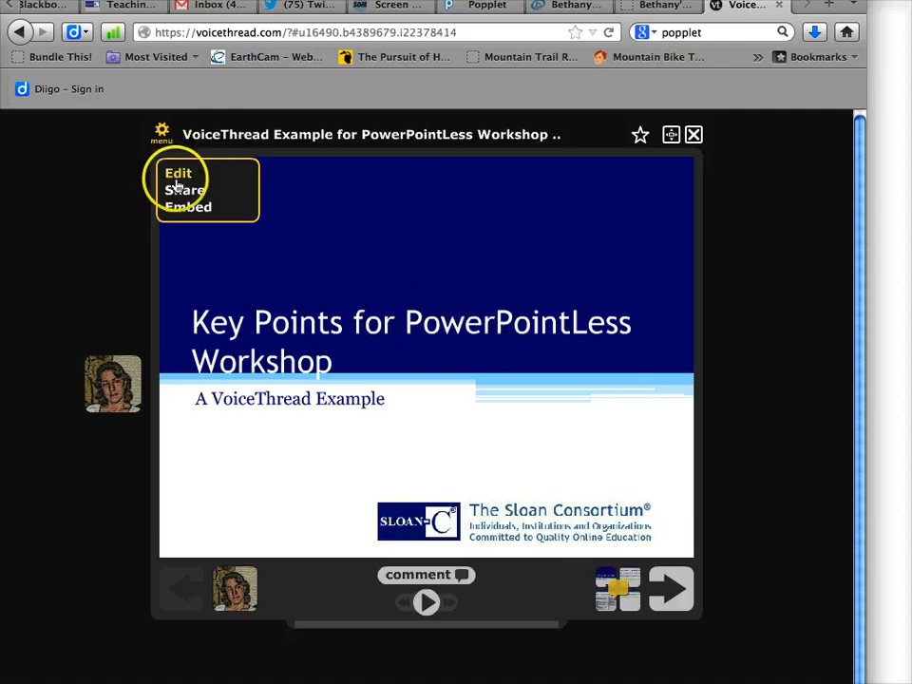
Step: Share the VoiceThread, copy its link, and bring up its embed window
{"action": "left_click", "coordinate": [162, 135]}
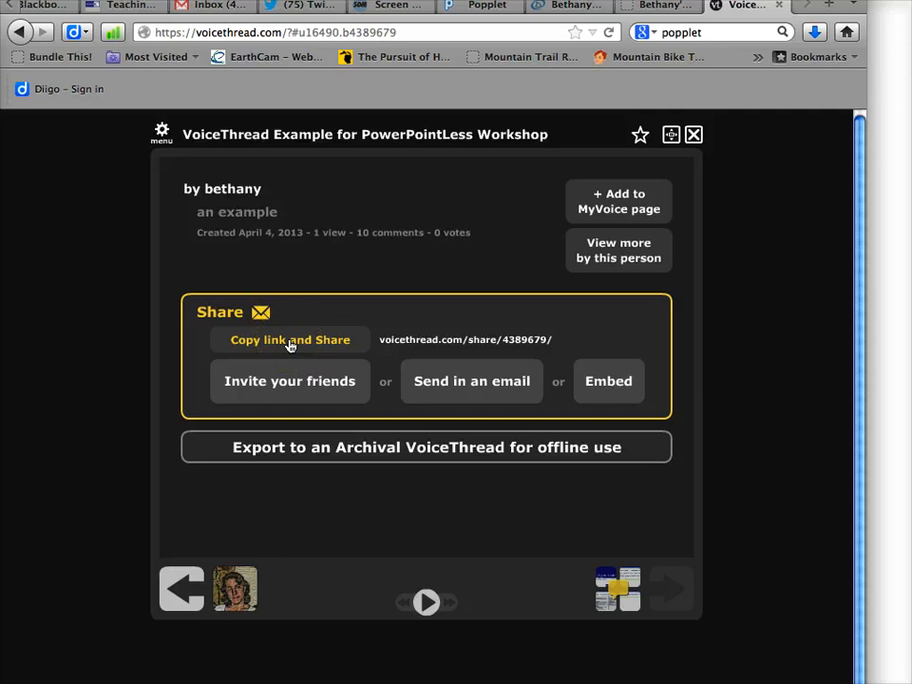
{"action": "left_click", "coordinate": [289, 339]}
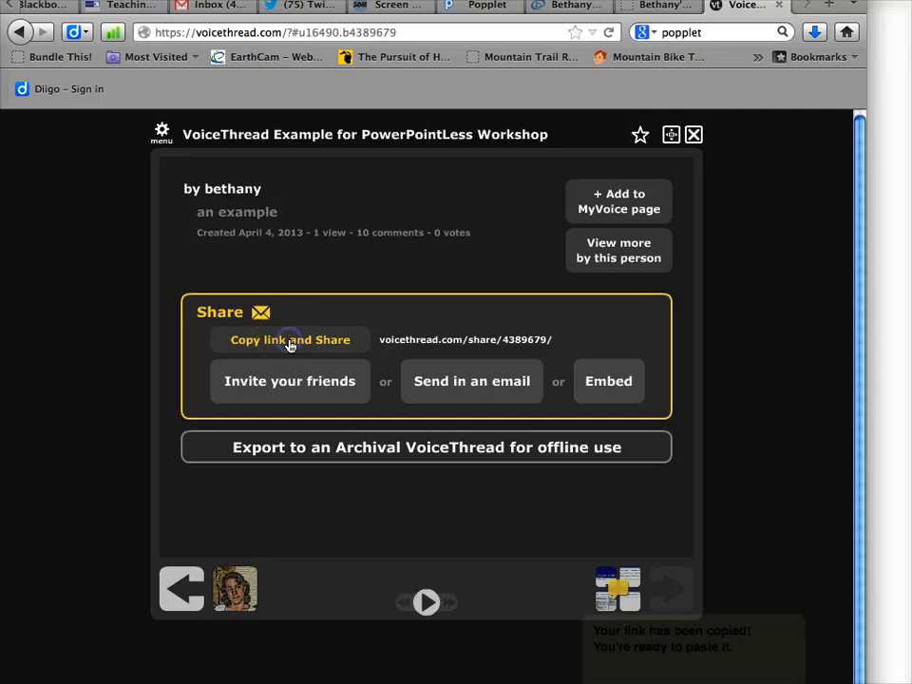
{"action": "left_click", "coordinate": [289, 338]}
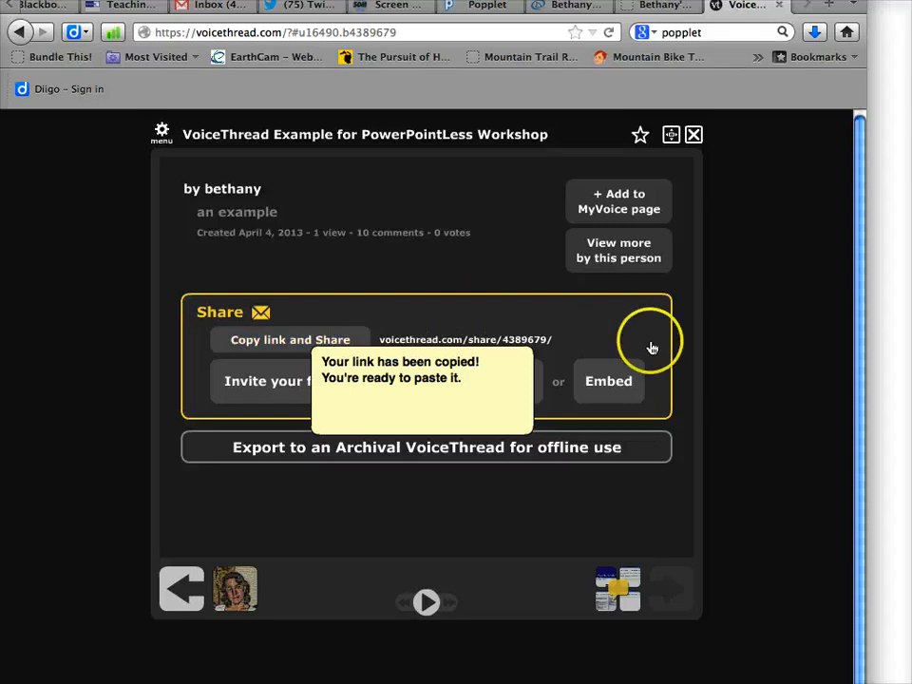
{"action": "mouse_move", "coordinate": [752, 447]}
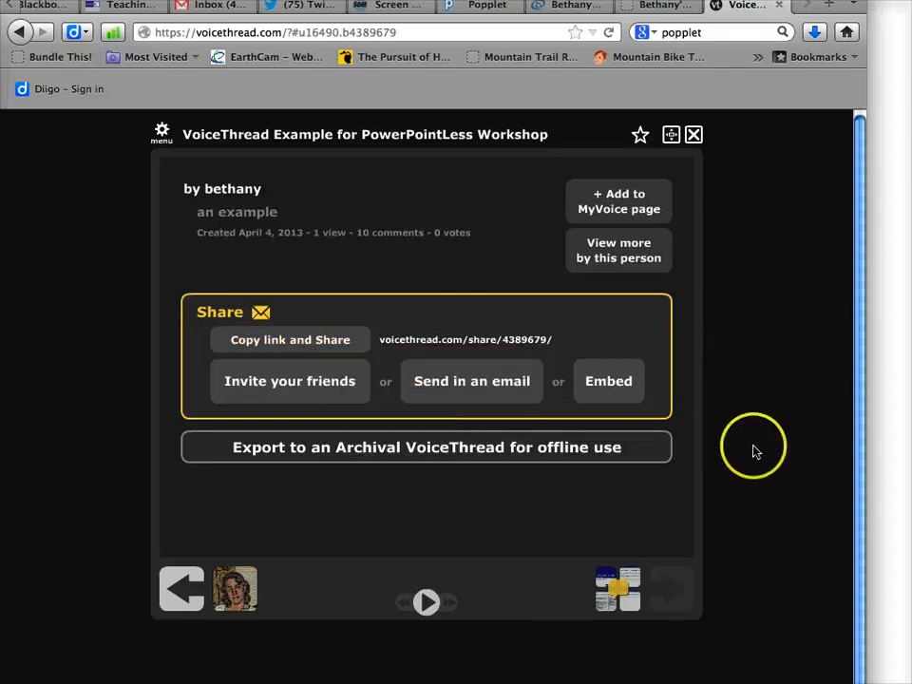
{"action": "left_click", "coordinate": [608, 380]}
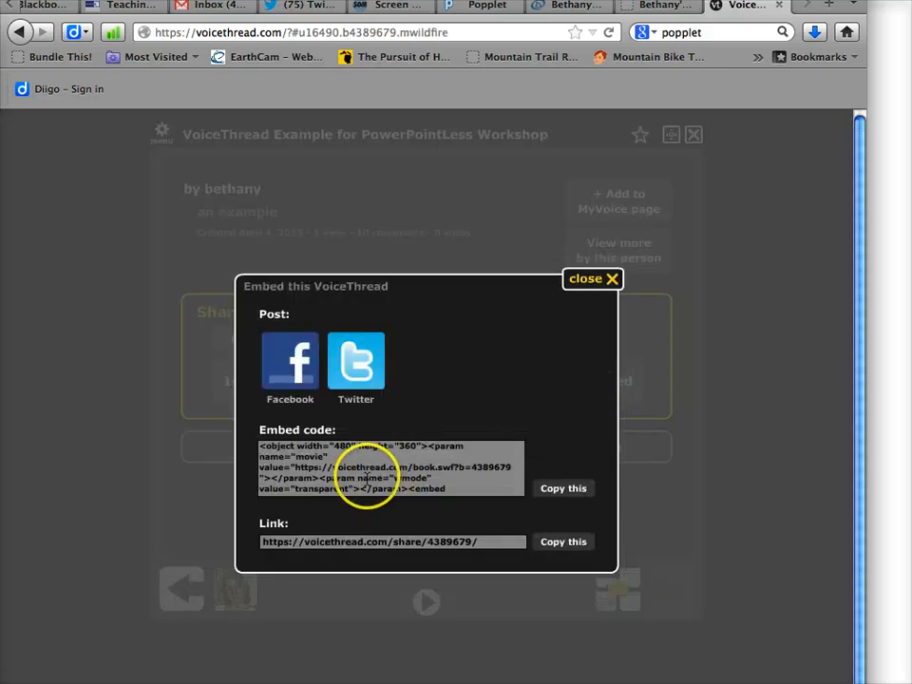
Step: Copy the VoiceThread embed code and close the embed window
{"action": "left_click", "coordinate": [562, 489]}
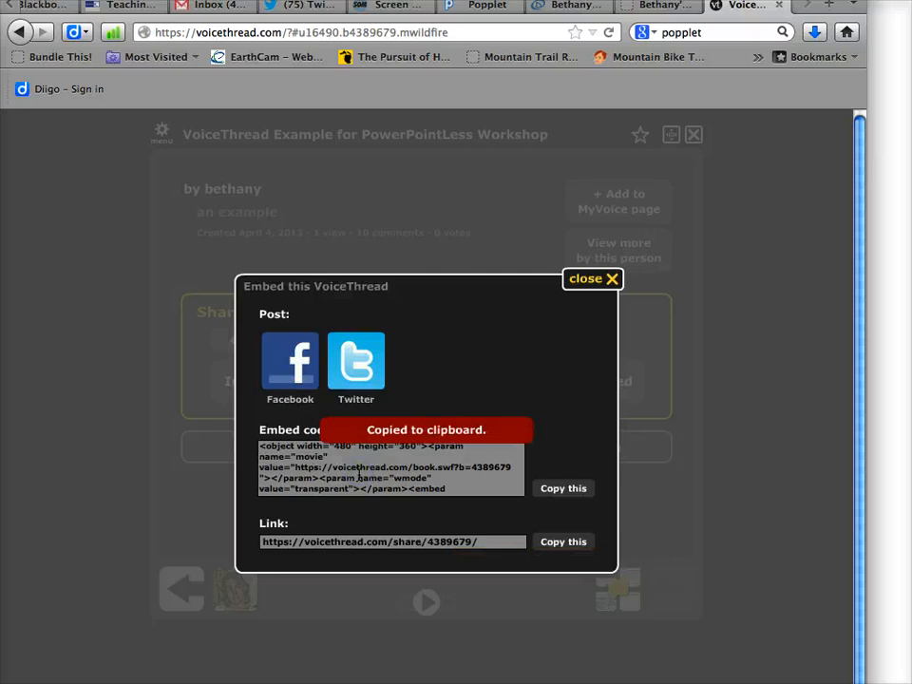
{"action": "left_click", "coordinate": [562, 488]}
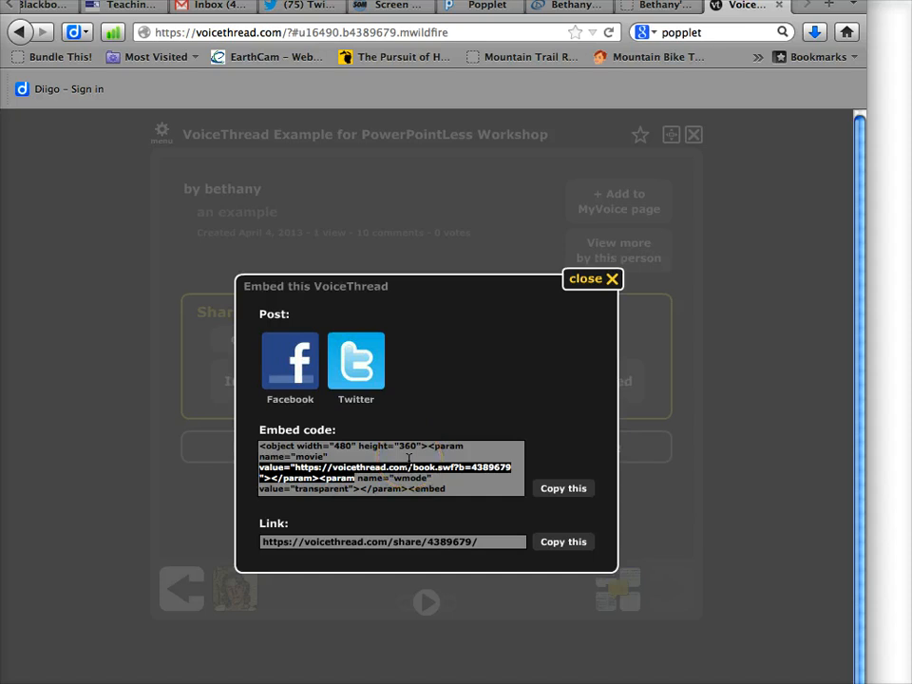
{"action": "mouse_move", "coordinate": [445, 462]}
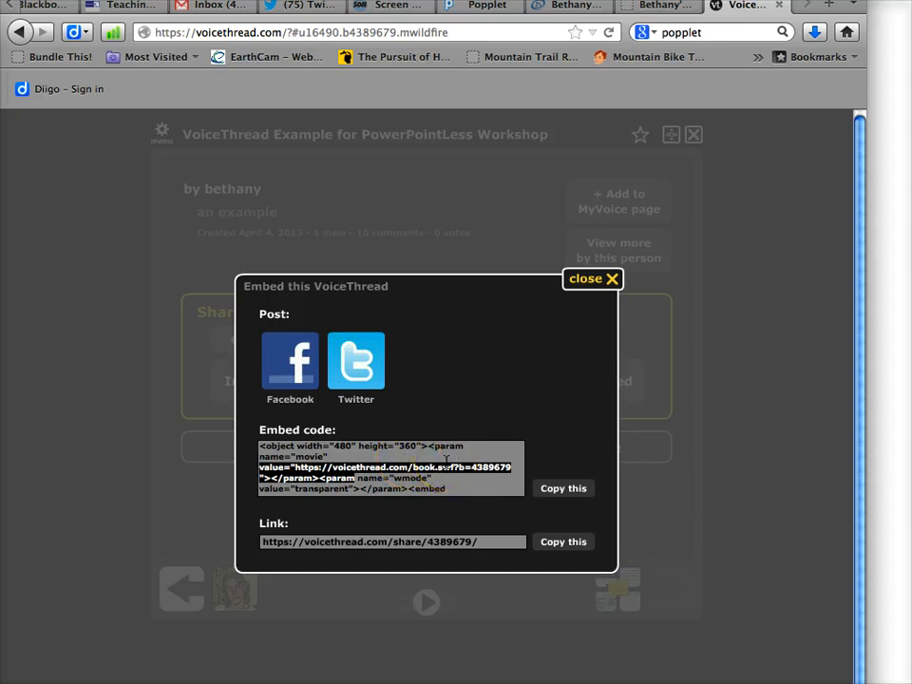
{"action": "mouse_move", "coordinate": [414, 334]}
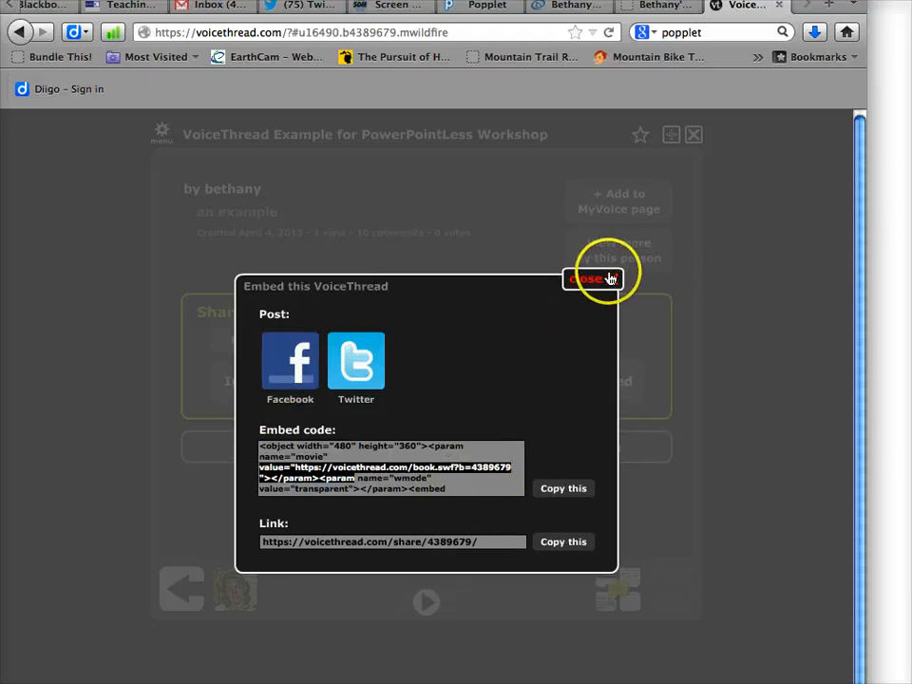
{"action": "left_click", "coordinate": [593, 278]}
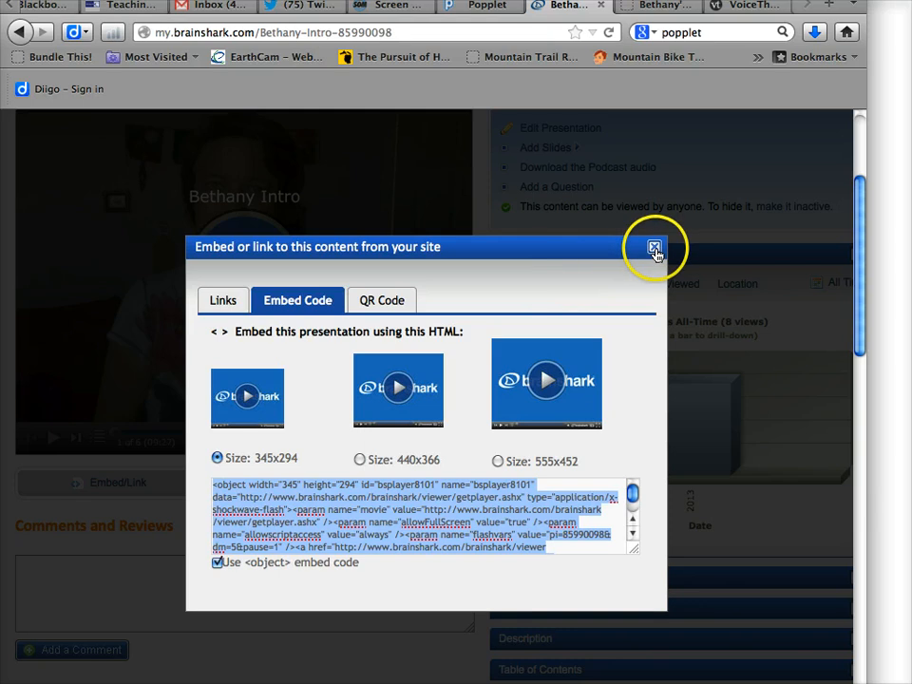
Step: Close Brainshark's embed window, returning to the Bethany Intro page
{"action": "left_click", "coordinate": [653, 247]}
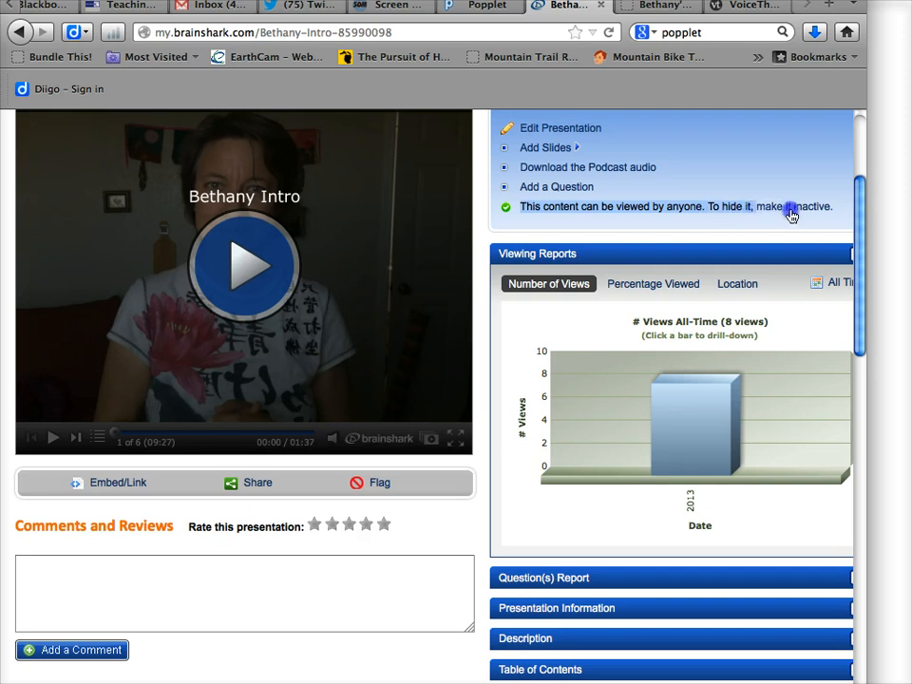
{"action": "mouse_move", "coordinate": [836, 219]}
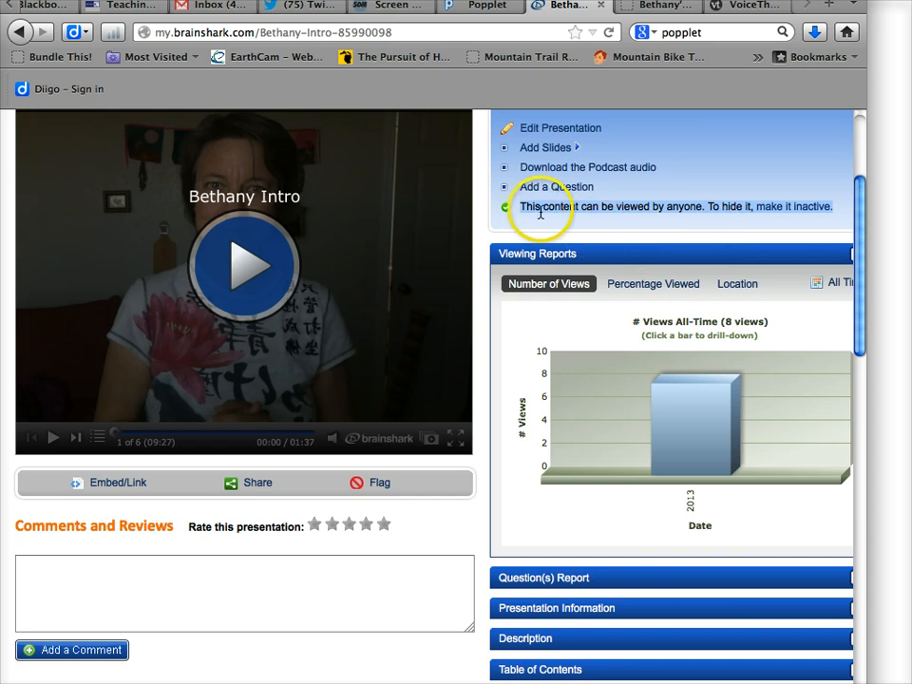
{"action": "mouse_move", "coordinate": [789, 209]}
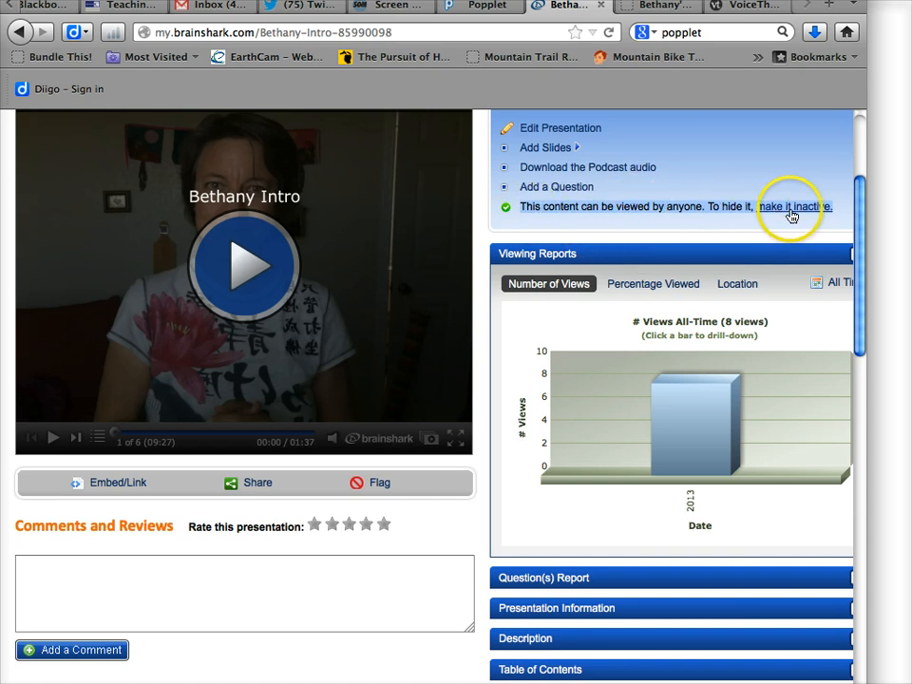
{"action": "mouse_move", "coordinate": [791, 221]}
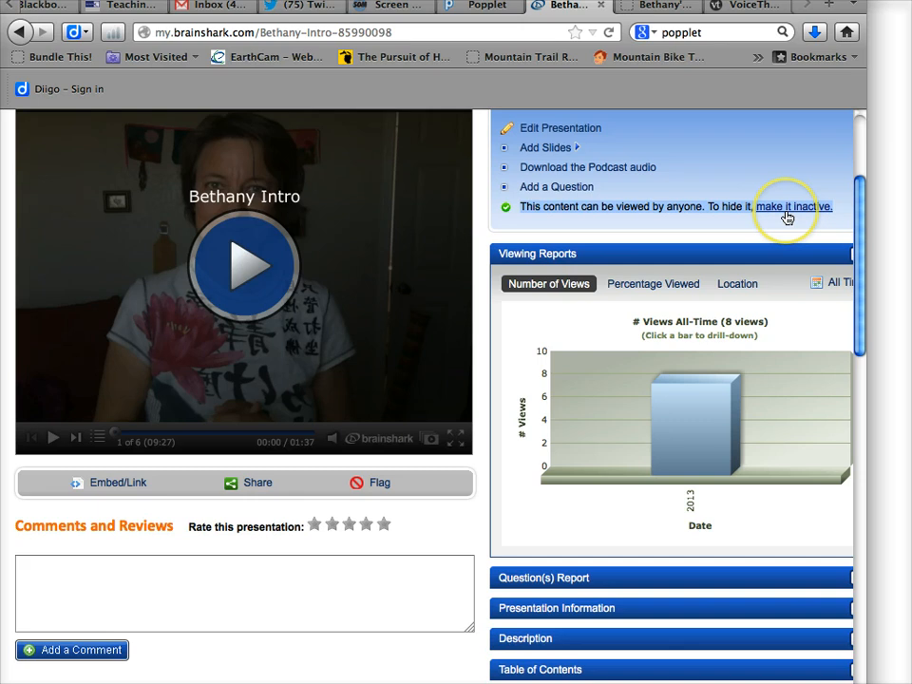
{"action": "mouse_move", "coordinate": [790, 178]}
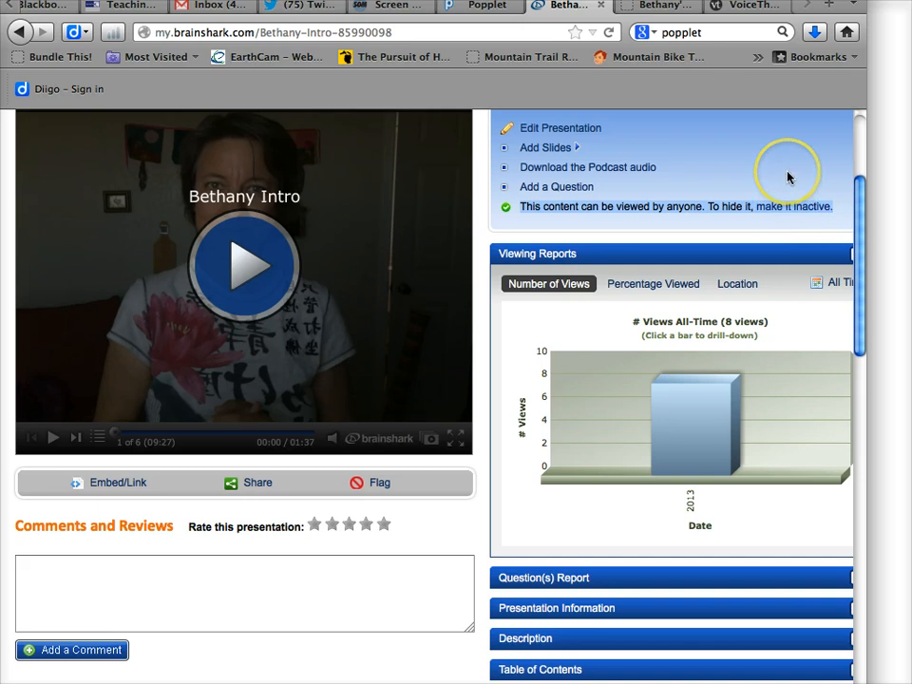